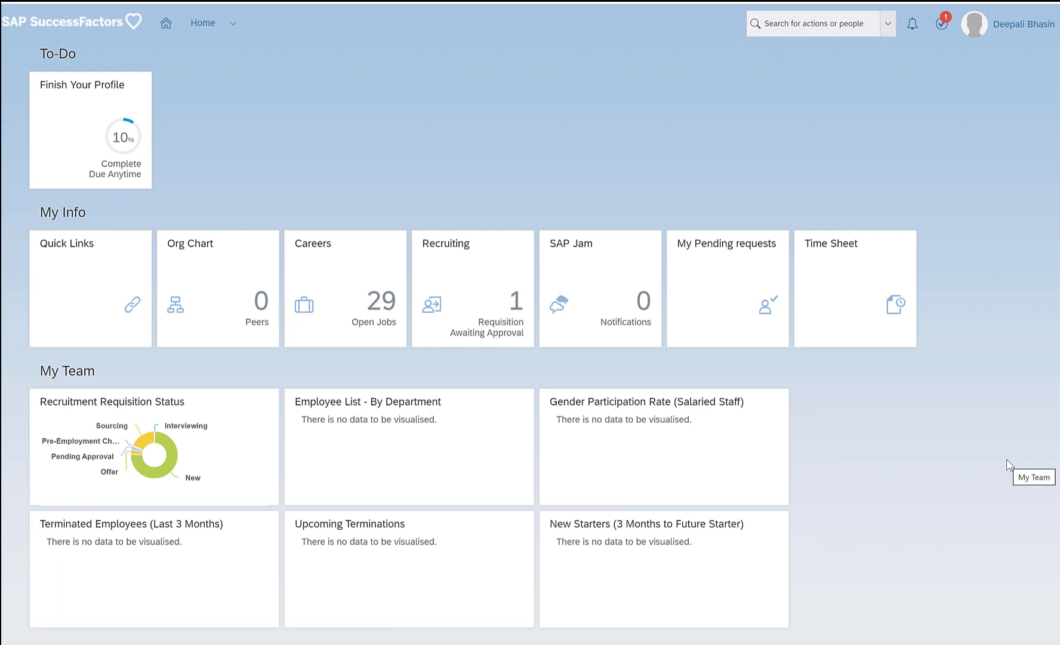
{"action": "mouse_move", "coordinate": [653, 94]}
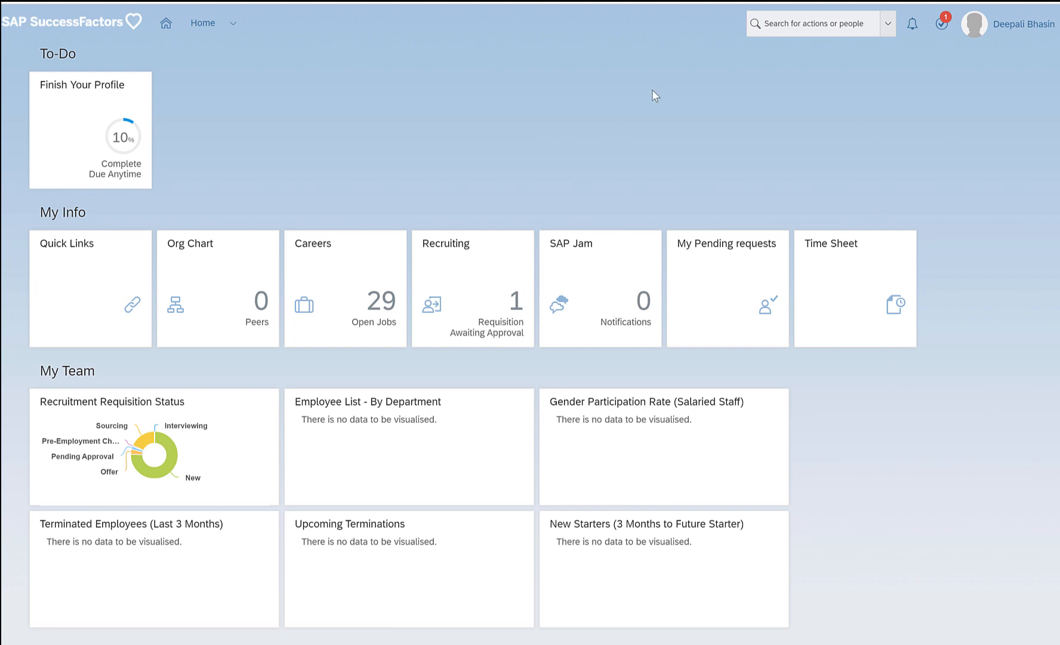
{"action": "mouse_move", "coordinate": [797, 67]}
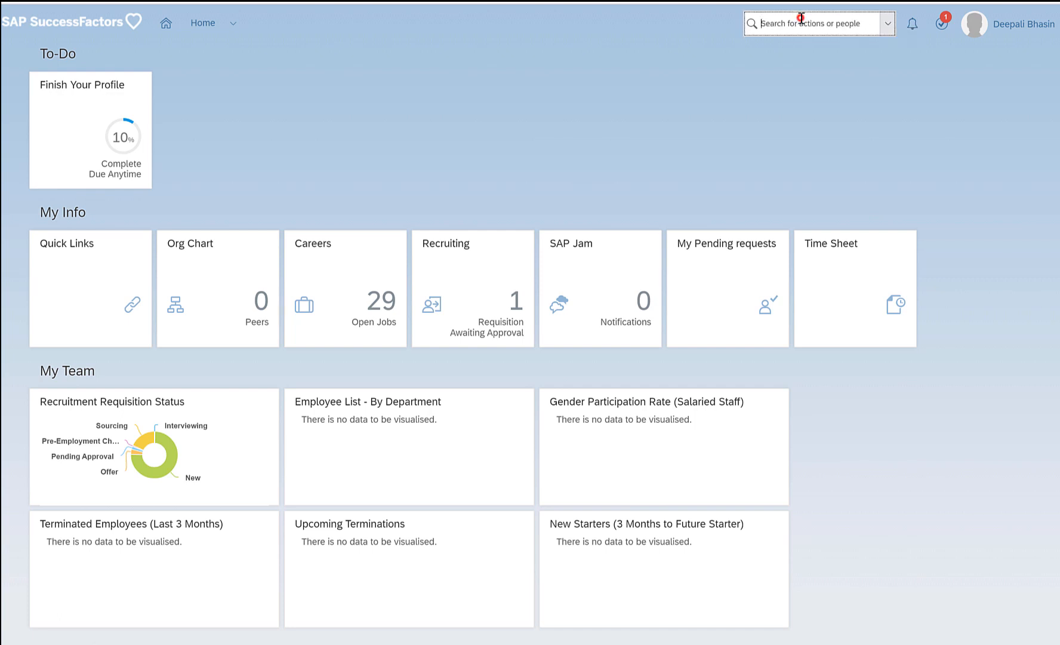
Go to Configure Object Definitions from the action search
{"action": "type", "text": "con"}
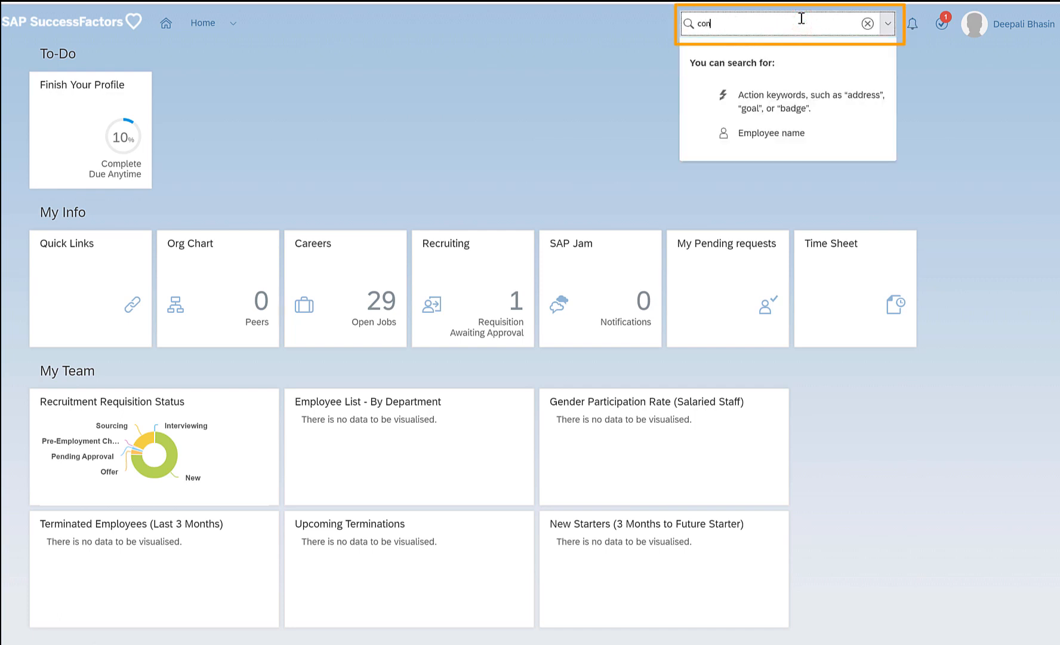
{"action": "type", "text": "configure objec"}
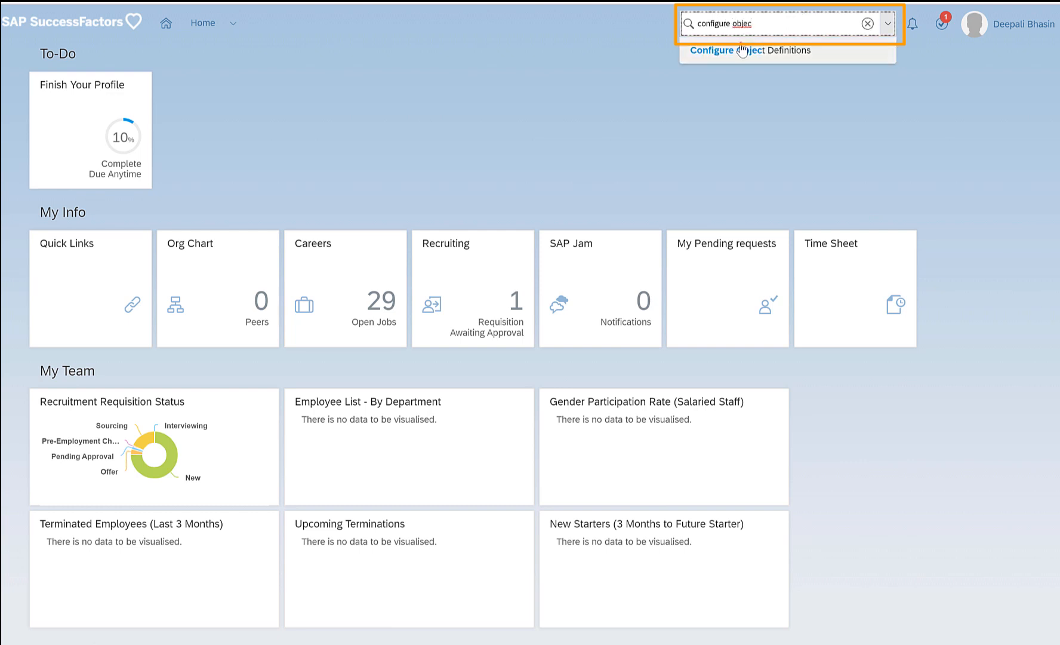
{"action": "left_click", "coordinate": [750, 50]}
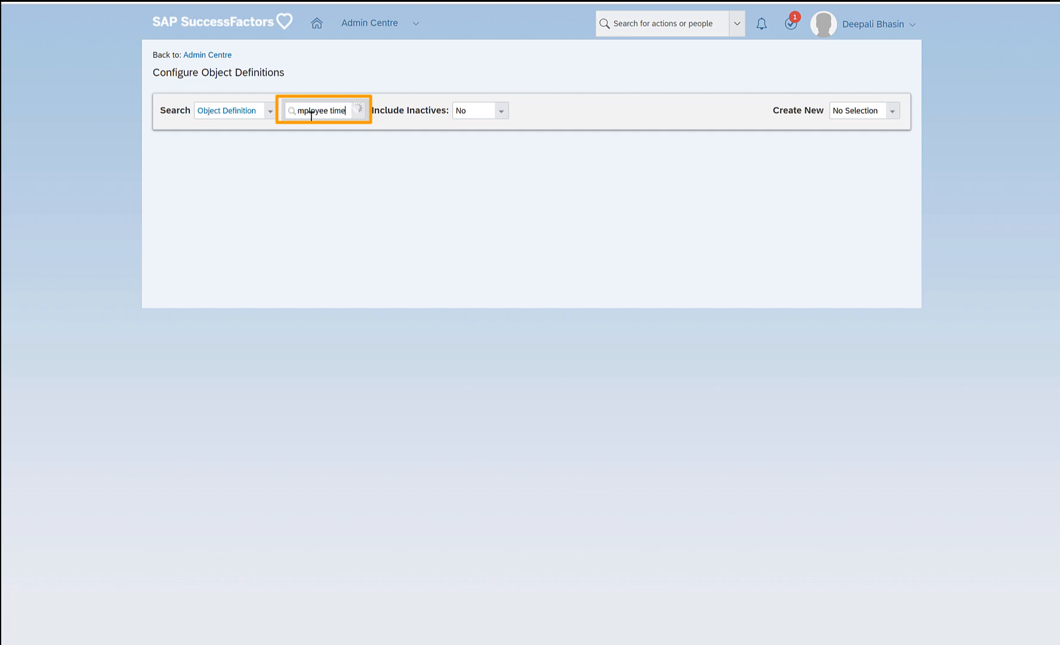
Search for 'employee time' and select the plain Employee Time object definition
{"action": "type", "text": "employee time"}
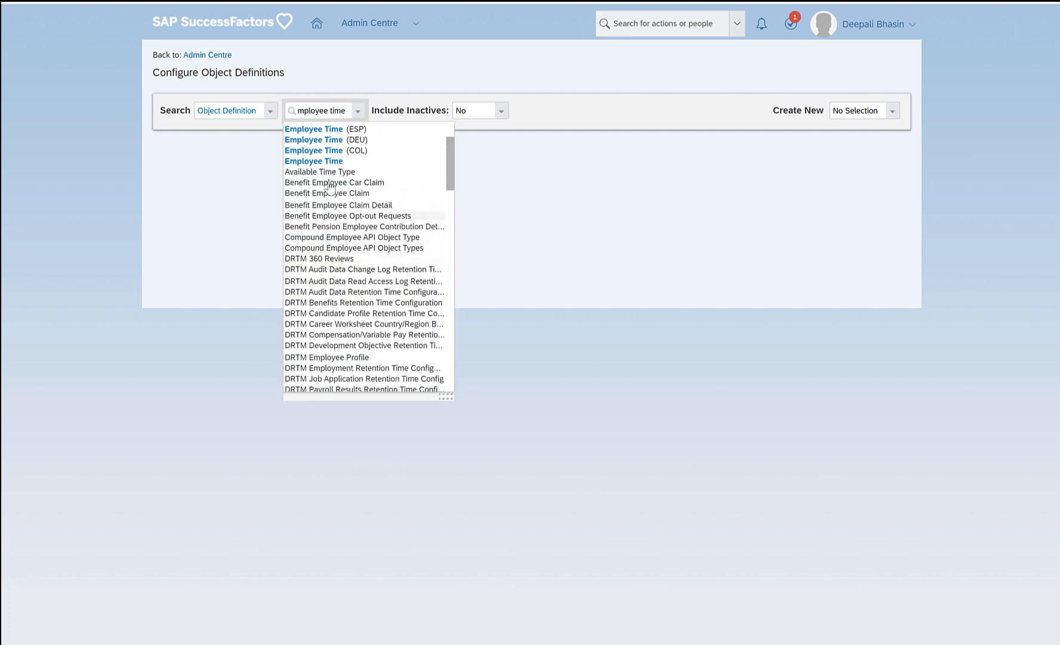
{"action": "left_click", "coordinate": [313, 160]}
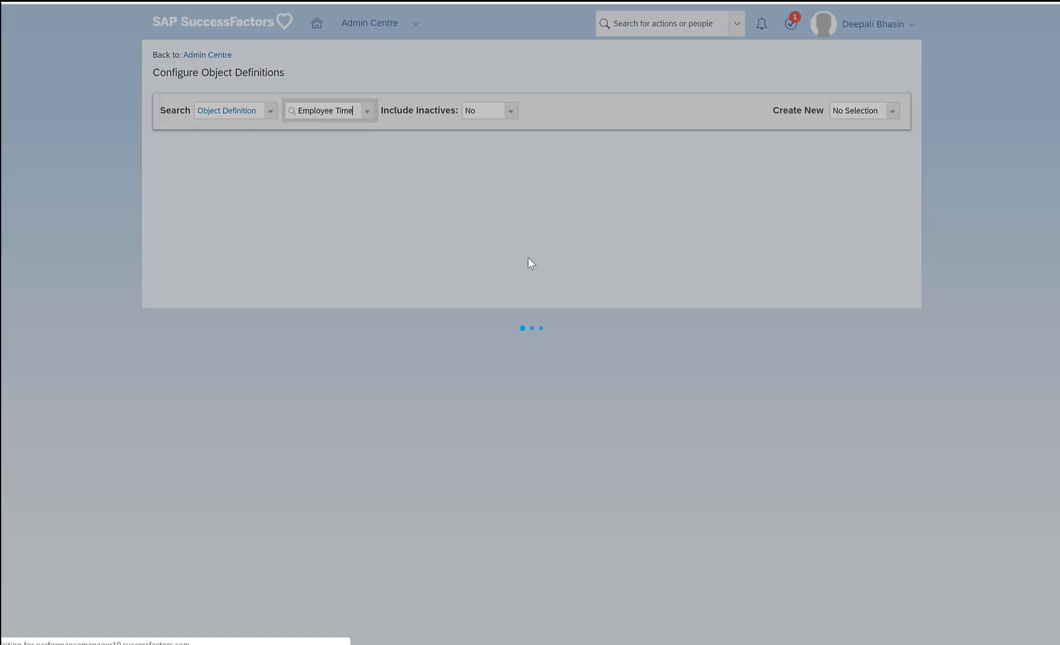
Edit the definition and name a new custom field db_string in the empty cust_ row
{"action": "left_click", "coordinate": [876, 146]}
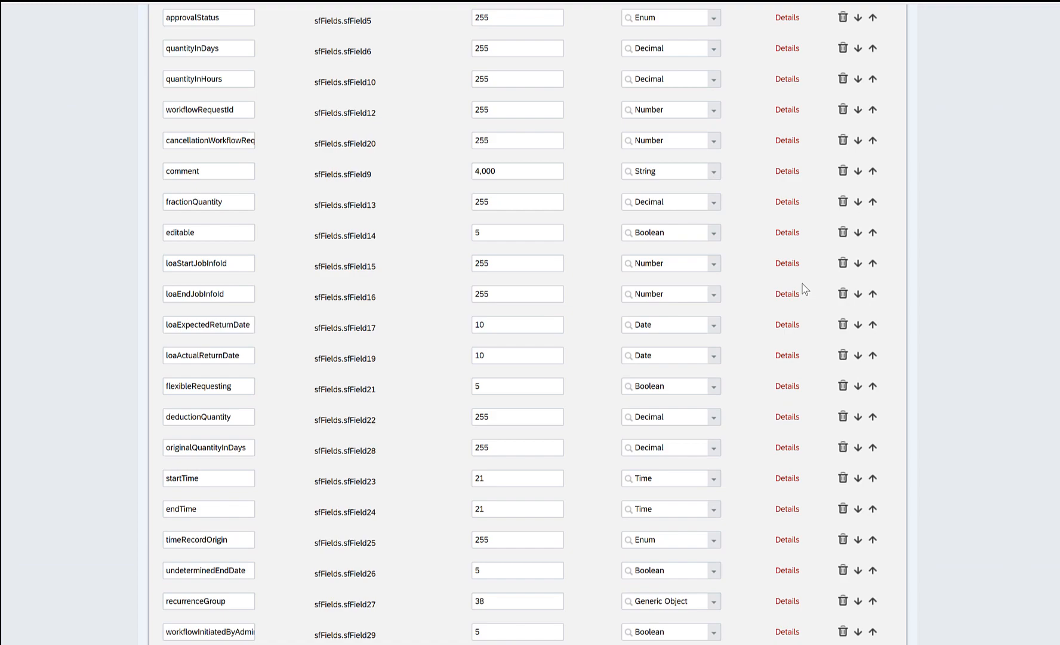
{"action": "scroll", "scroll_direction": "down", "scroll_amount": 3}
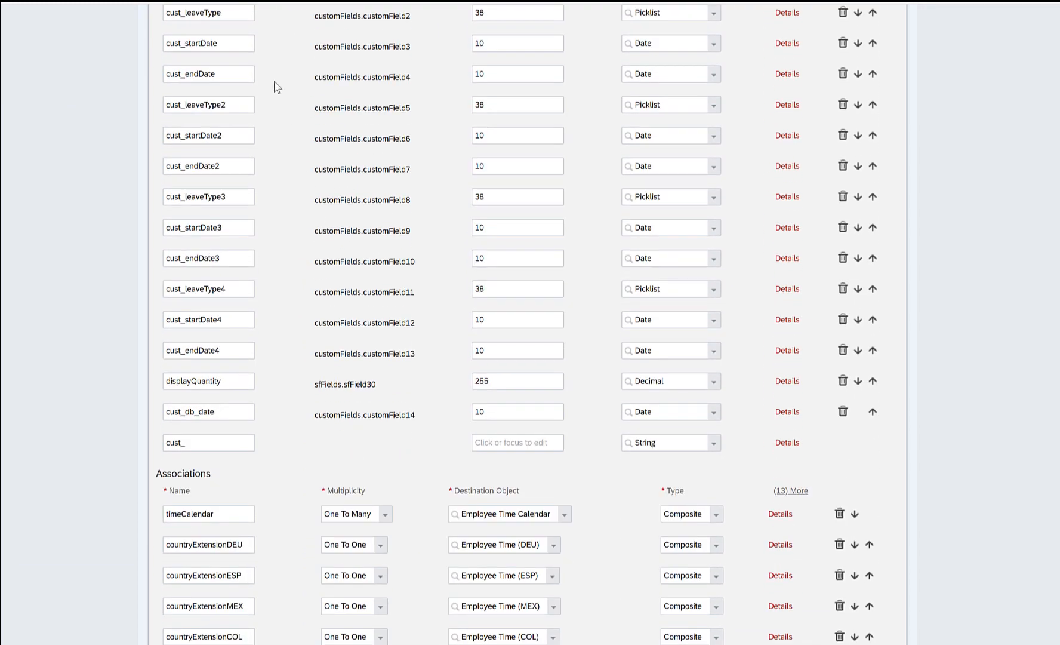
{"action": "scroll", "scroll_direction": "down", "scroll_amount": 3}
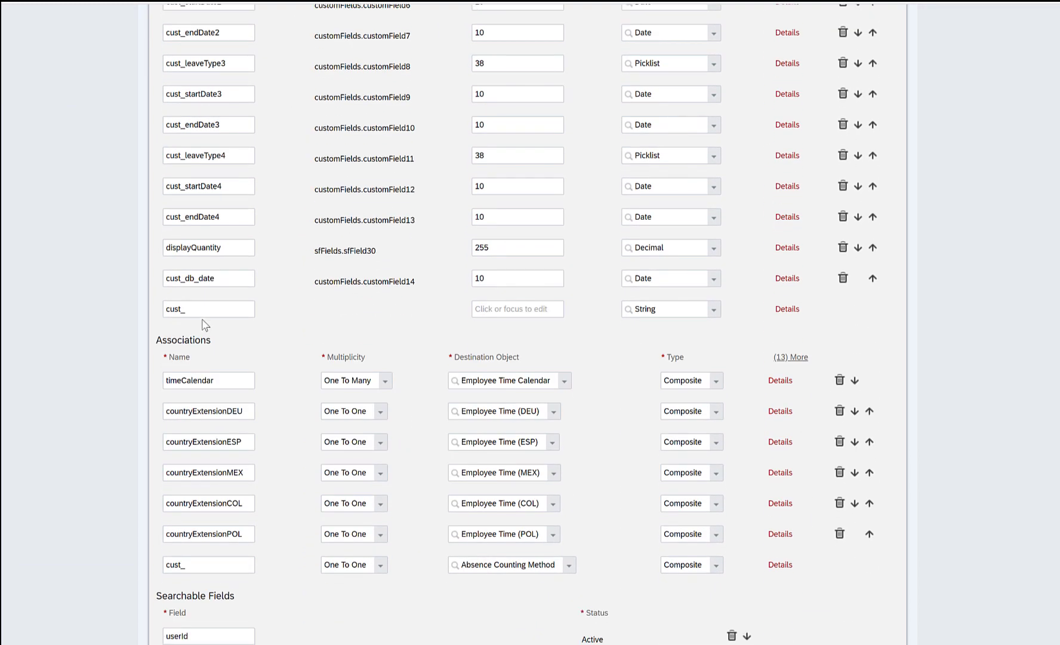
{"action": "left_click", "coordinate": [208, 308]}
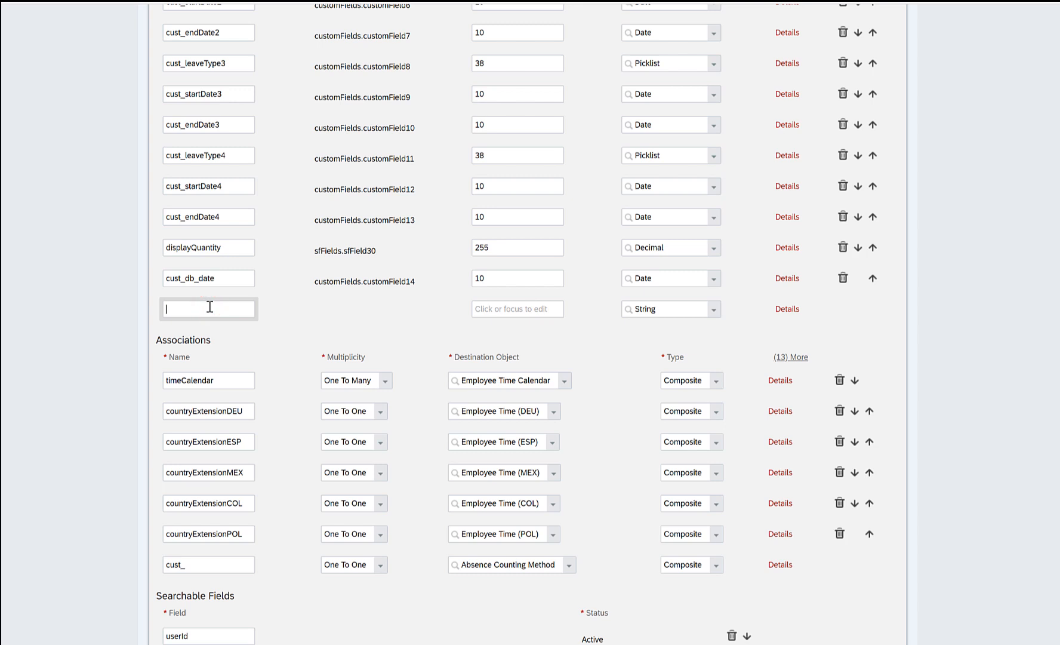
{"action": "type", "text": "db_"}
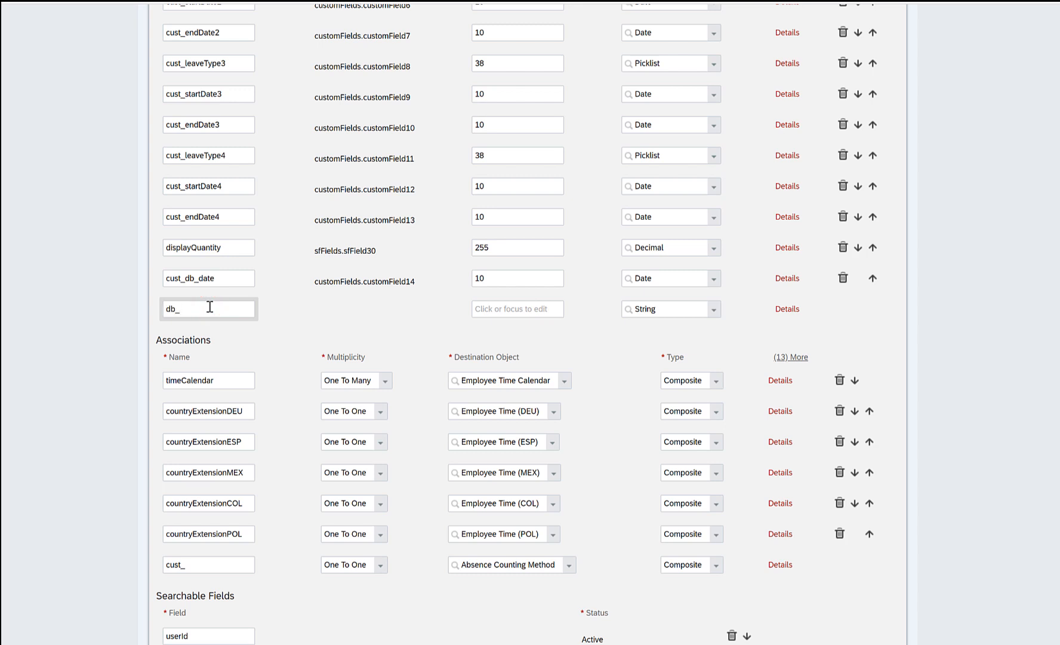
{"action": "type", "text": "db_string"}
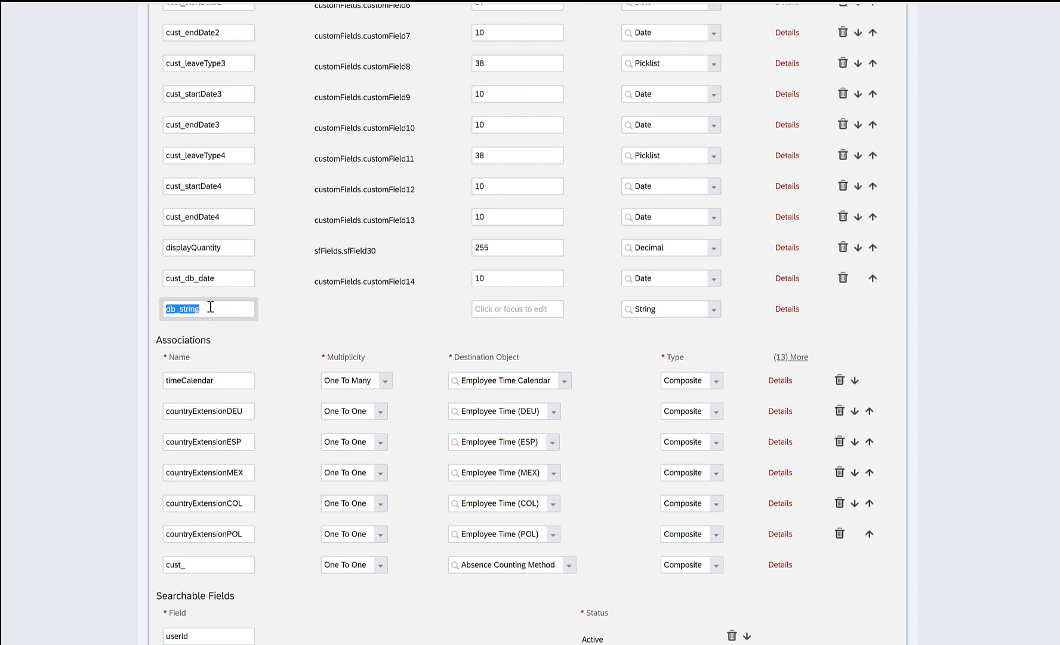
{"action": "mouse_move", "coordinate": [738, 299]}
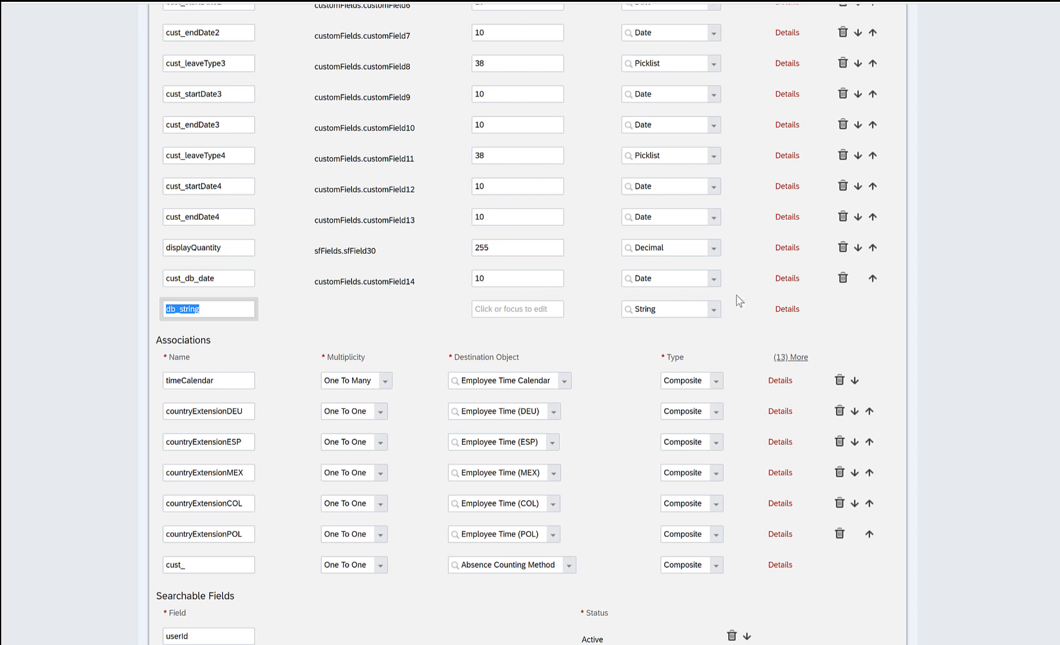
{"action": "left_click", "coordinate": [788, 308]}
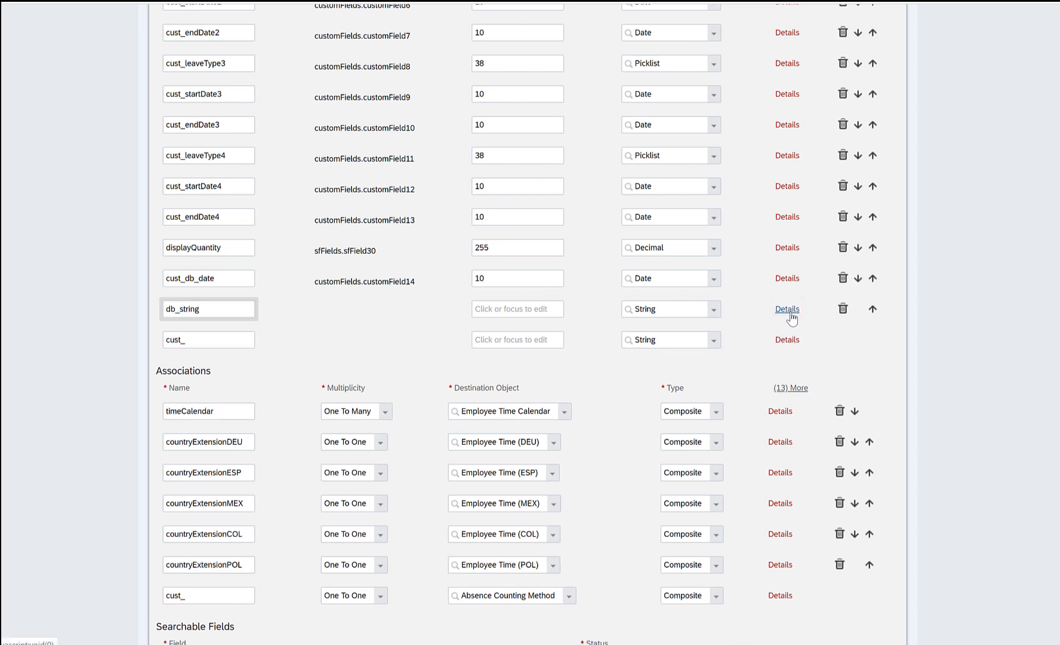
In the field details set maximum length 256, keeping data type String
{"action": "left_click", "coordinate": [787, 308]}
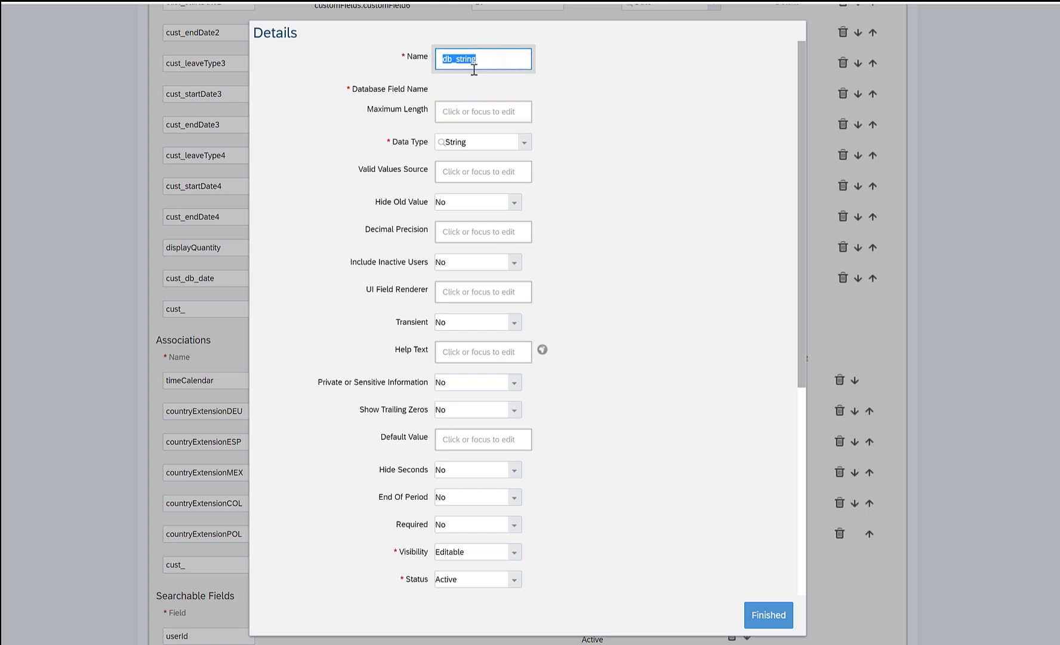
{"action": "mouse_move", "coordinate": [190, 314]}
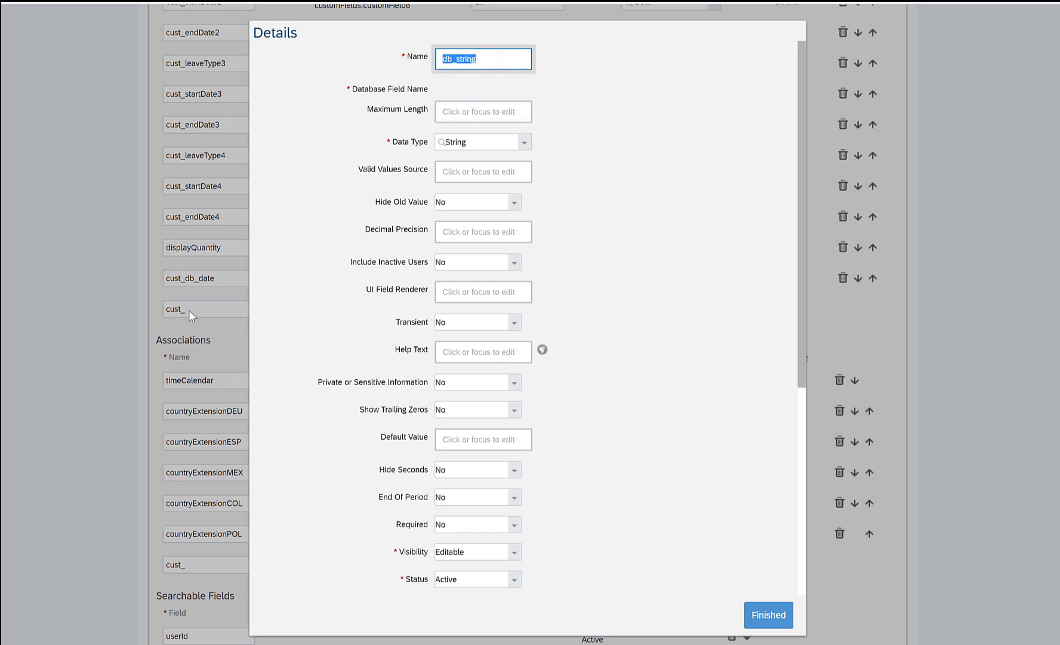
{"action": "left_click", "coordinate": [458, 111]}
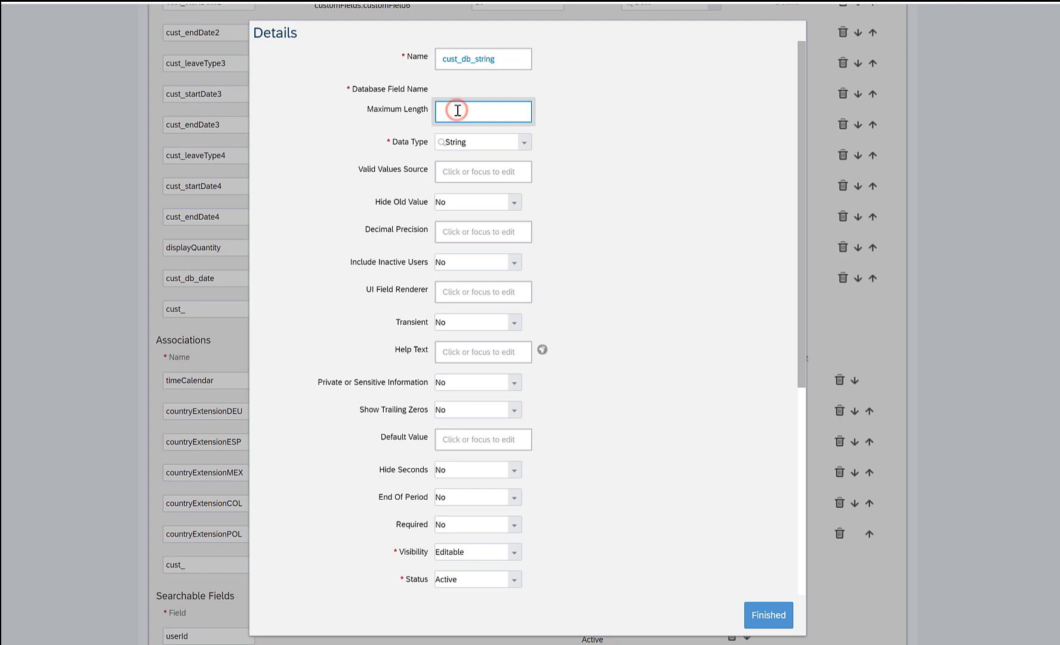
{"action": "type", "text": "256"}
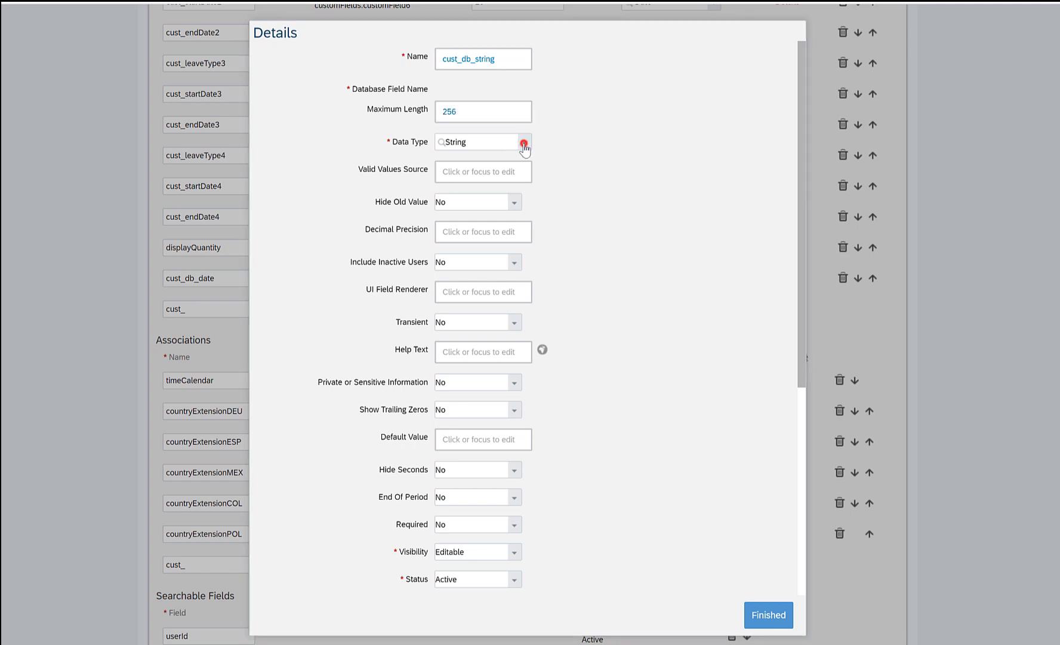
{"action": "left_click", "coordinate": [523, 145]}
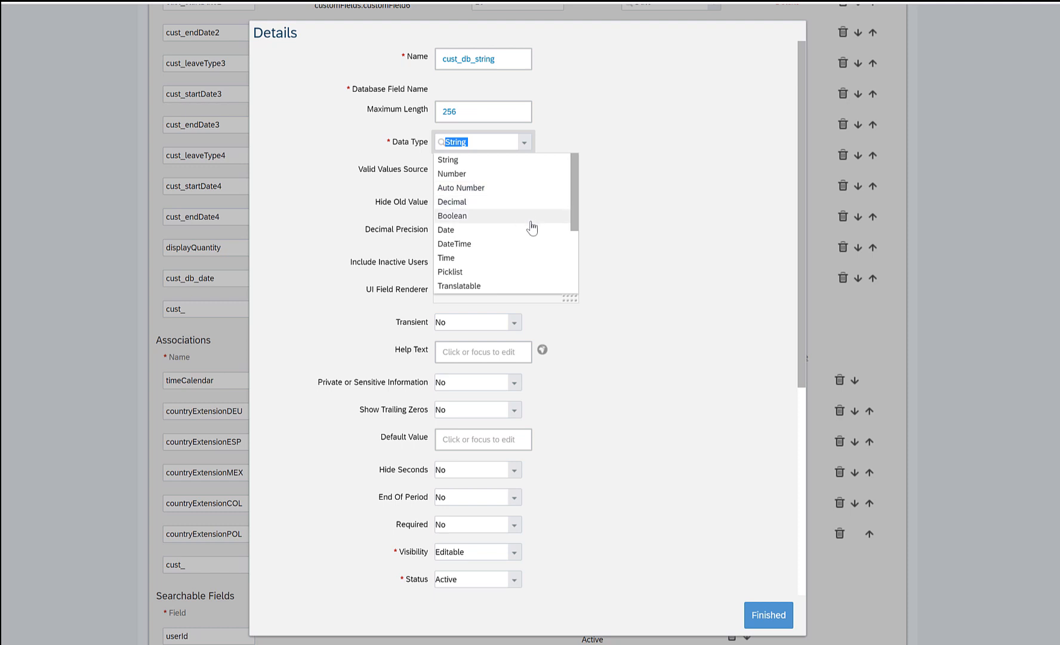
{"action": "scroll", "scroll_direction": "down", "scroll_amount": 3}
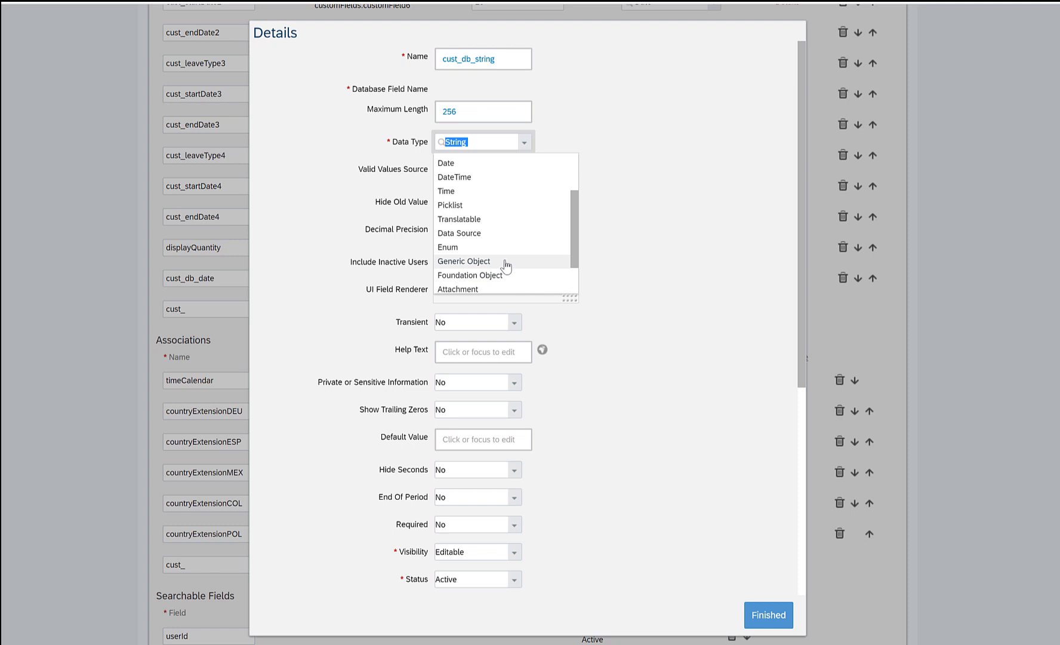
{"action": "mouse_move", "coordinate": [507, 274]}
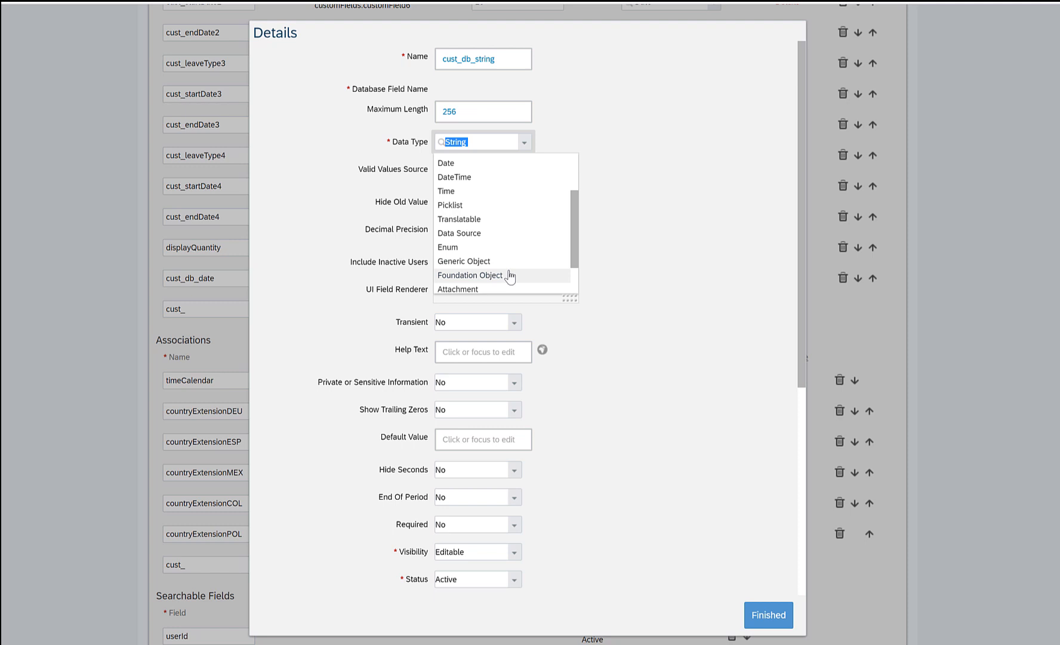
{"action": "mouse_move", "coordinate": [523, 276]}
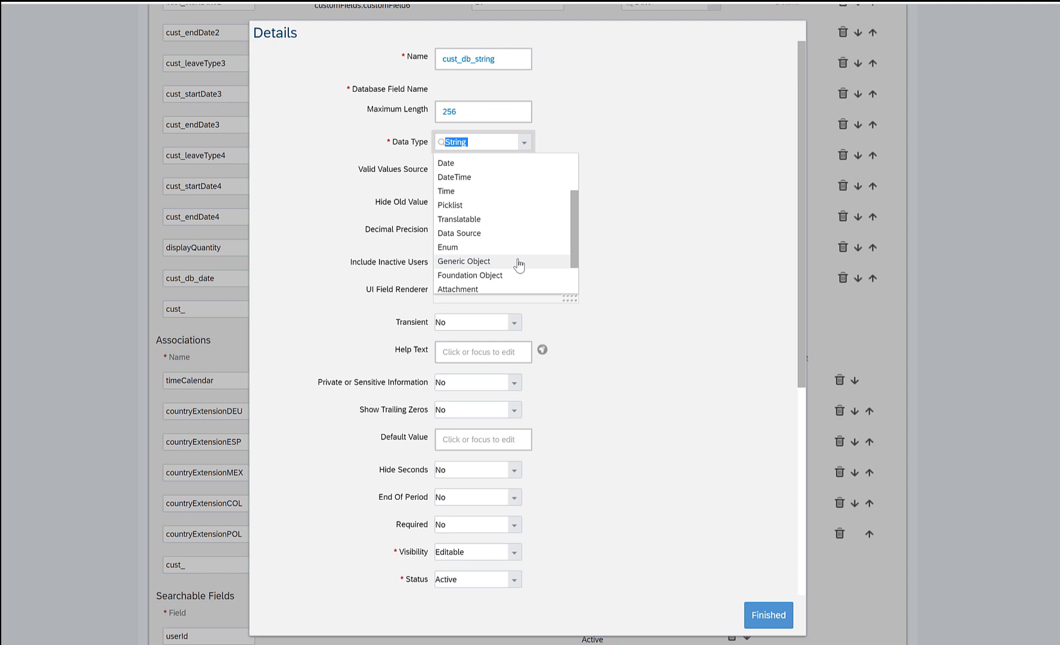
{"action": "mouse_move", "coordinate": [520, 283]}
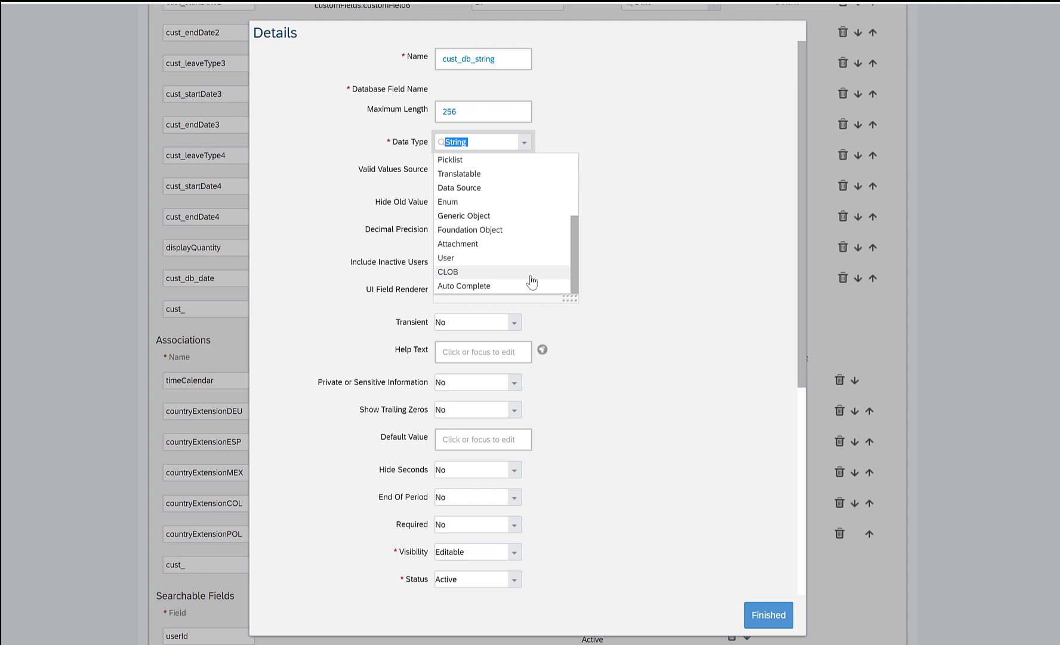
{"action": "mouse_move", "coordinate": [527, 261]}
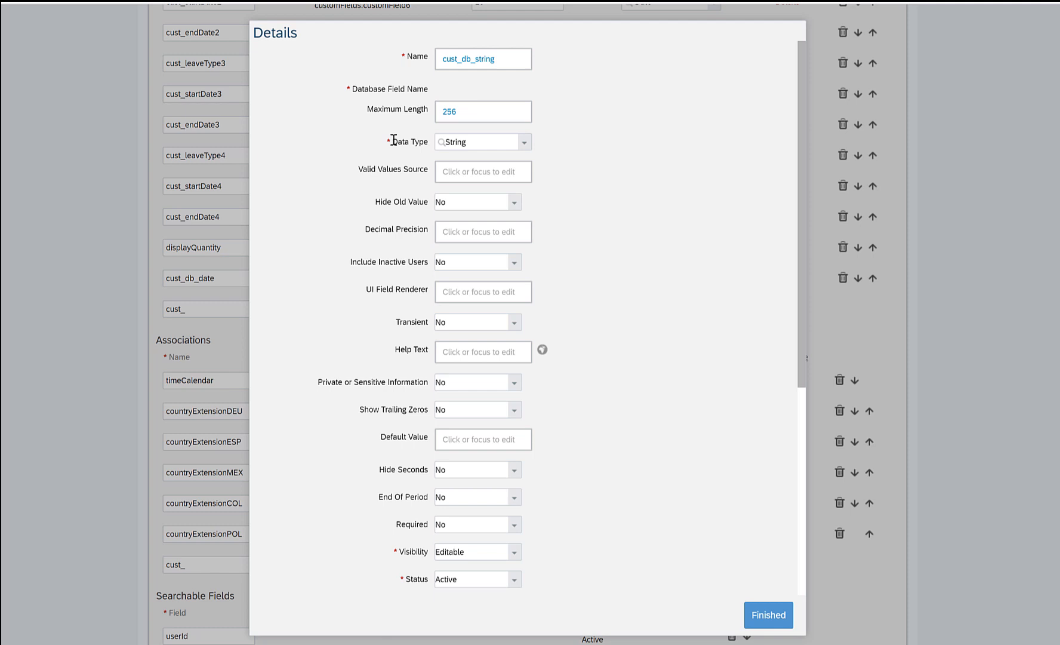
Fill the label translations with db_string for US English, Default Value and English (DEBUG)
{"action": "scroll", "scroll_direction": "down", "scroll_amount": 3}
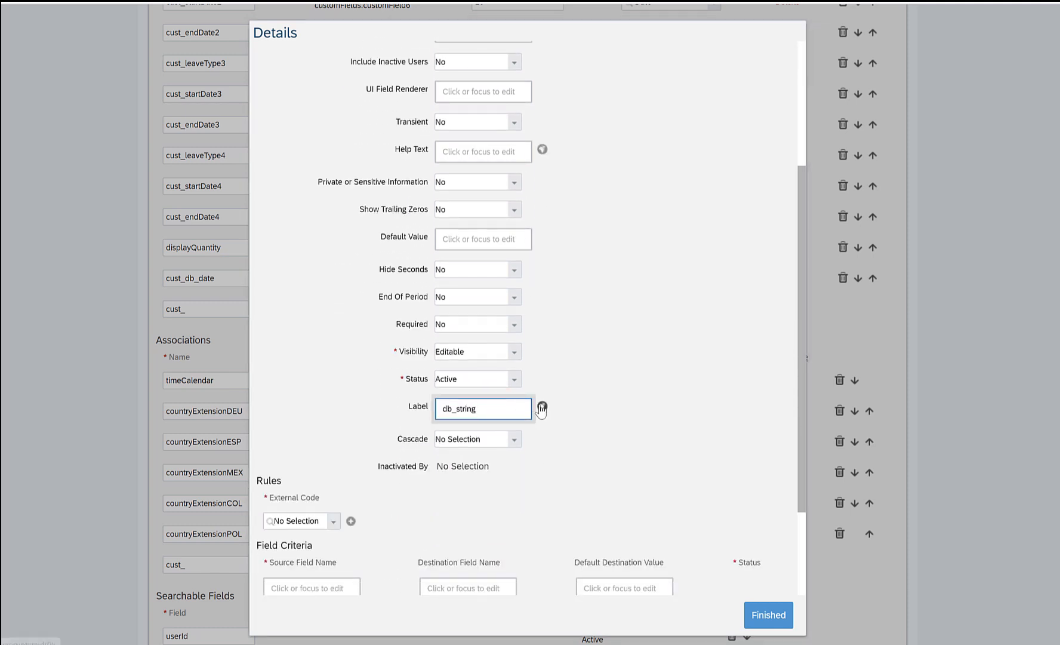
{"action": "left_click", "coordinate": [541, 407]}
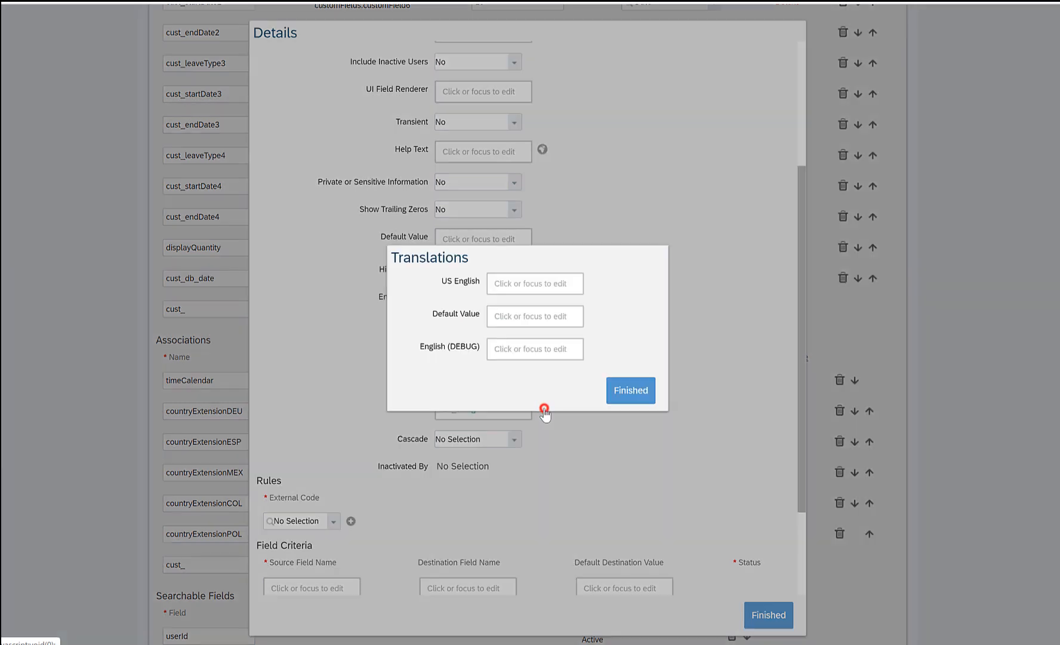
{"action": "type", "text": "db_string"}
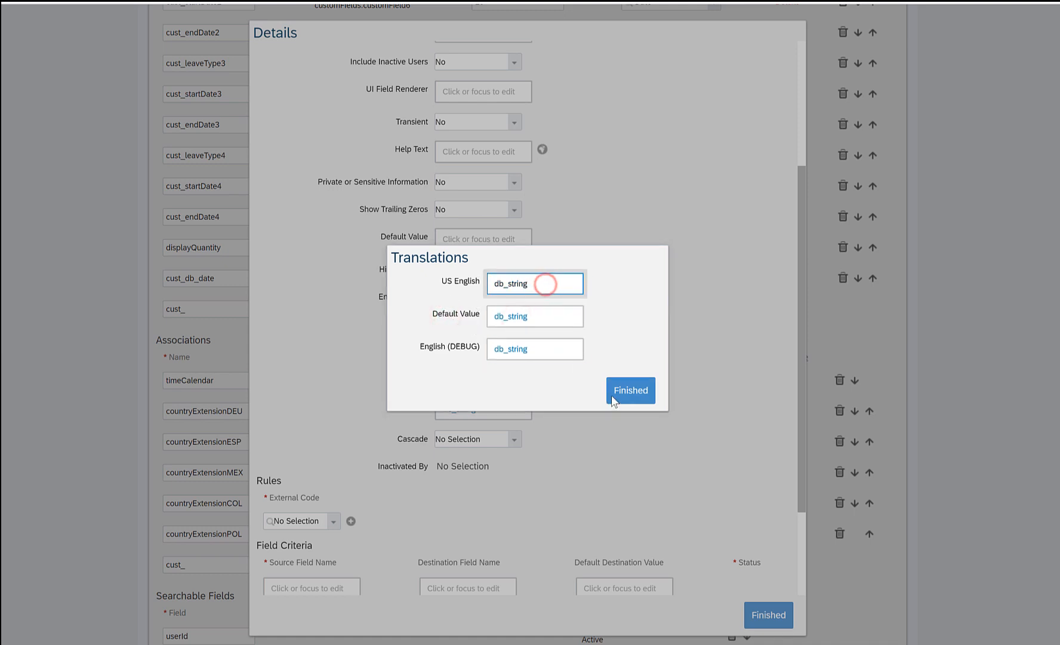
{"action": "left_click", "coordinate": [630, 390]}
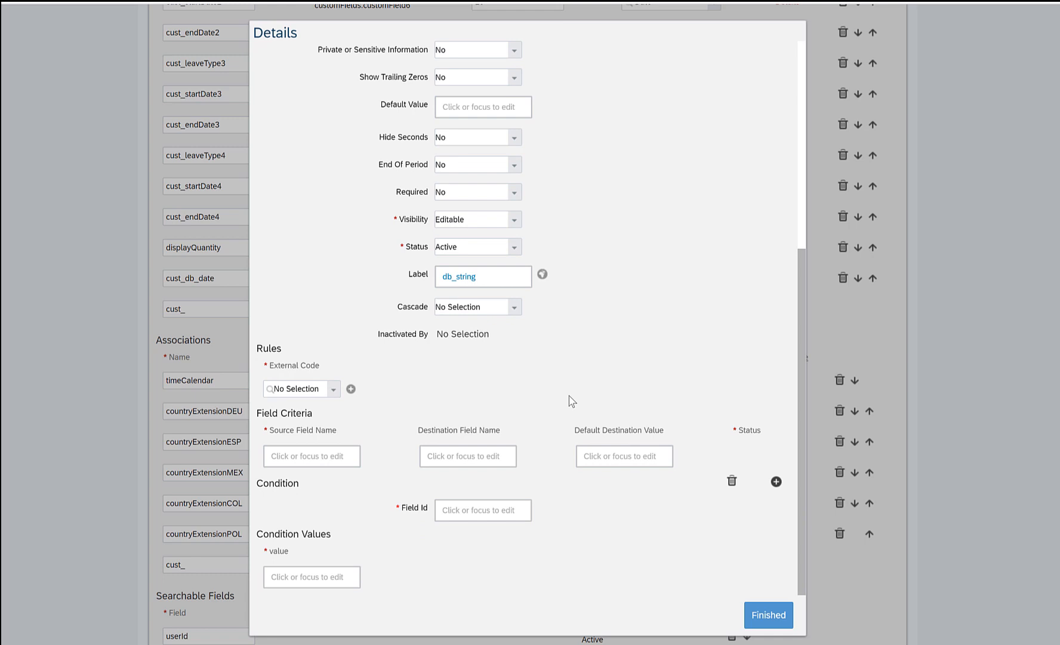
{"action": "mouse_move", "coordinate": [284, 391]}
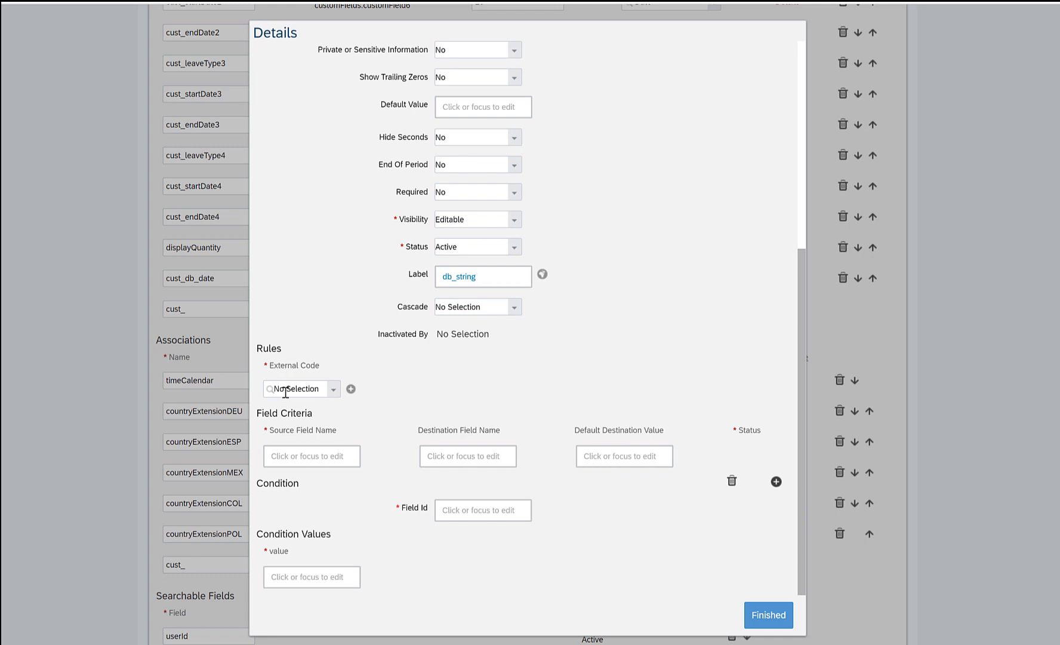
Finish the string field and name a new custom field db_attachment
{"action": "left_click", "coordinate": [298, 388]}
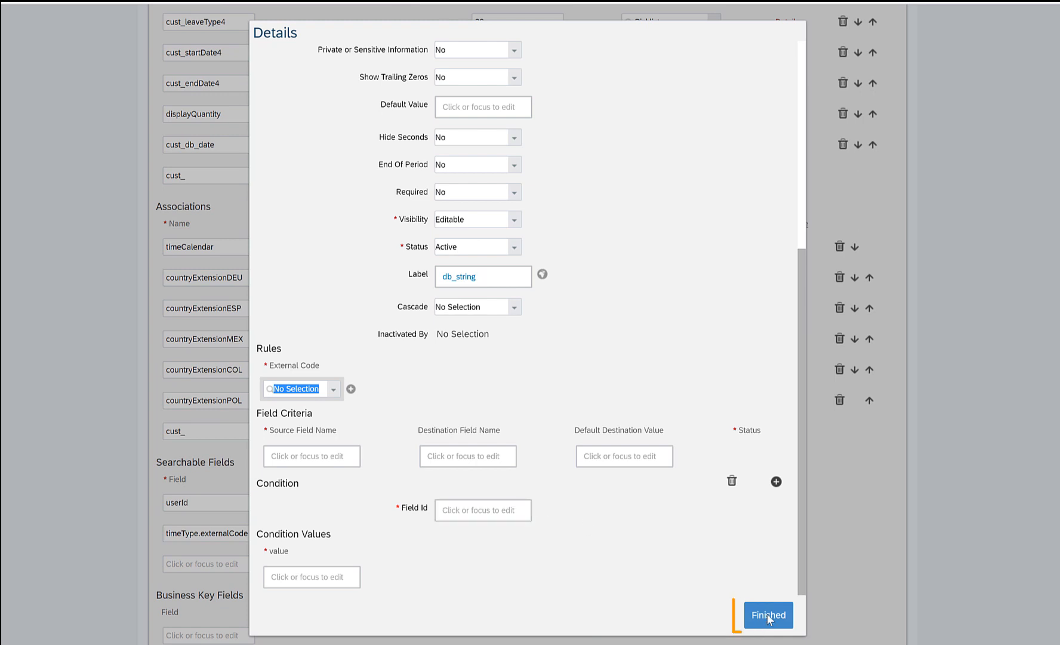
{"action": "left_click", "coordinate": [768, 614]}
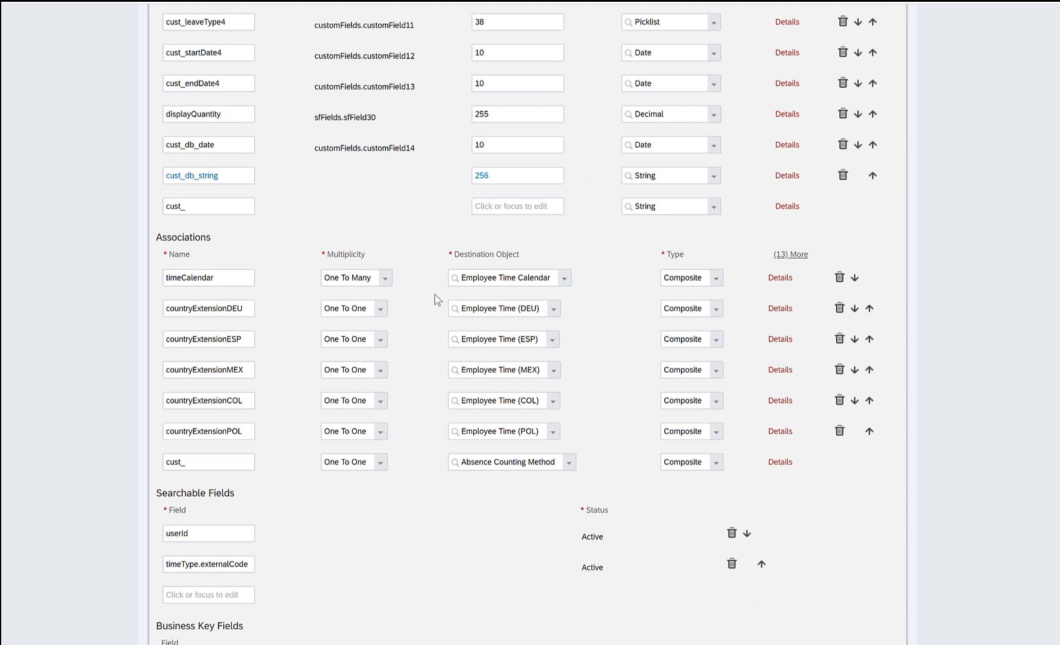
{"action": "left_click", "coordinate": [208, 205]}
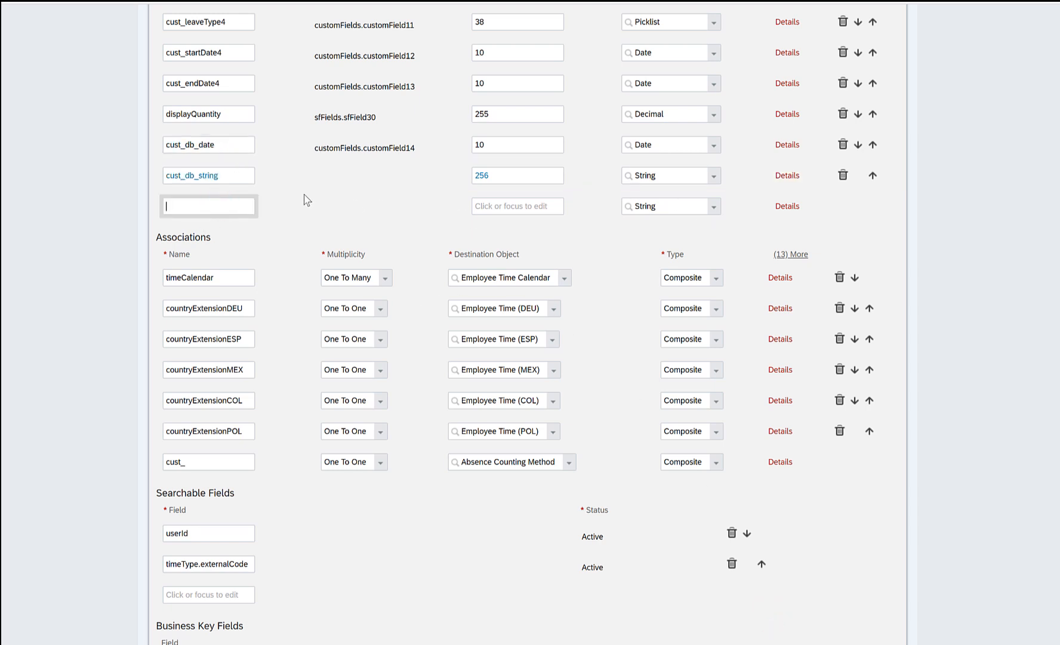
{"action": "type", "text": "db_att"}
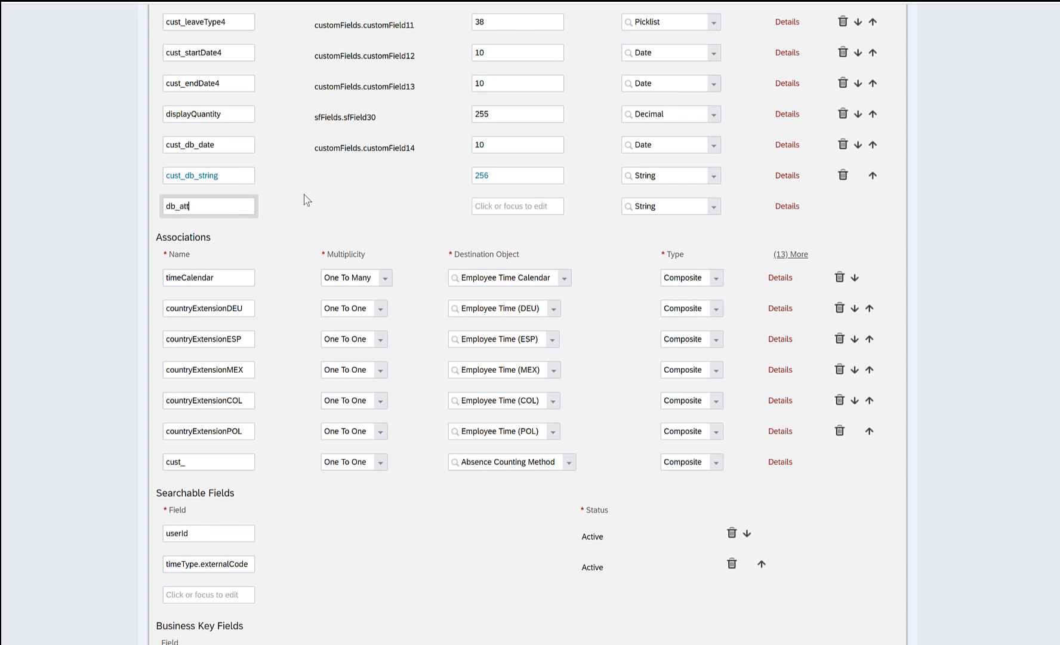
{"action": "type", "text": "achment"}
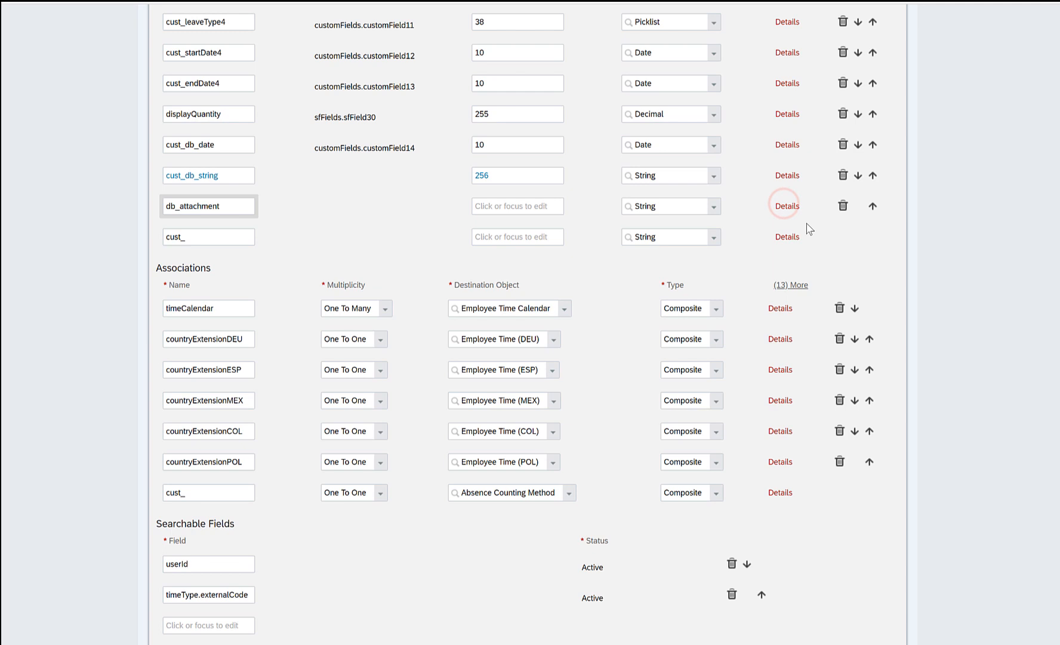
Label cust_db_attachment as db_attachment in its details and save the Employee Time definition
{"action": "left_click", "coordinate": [786, 205]}
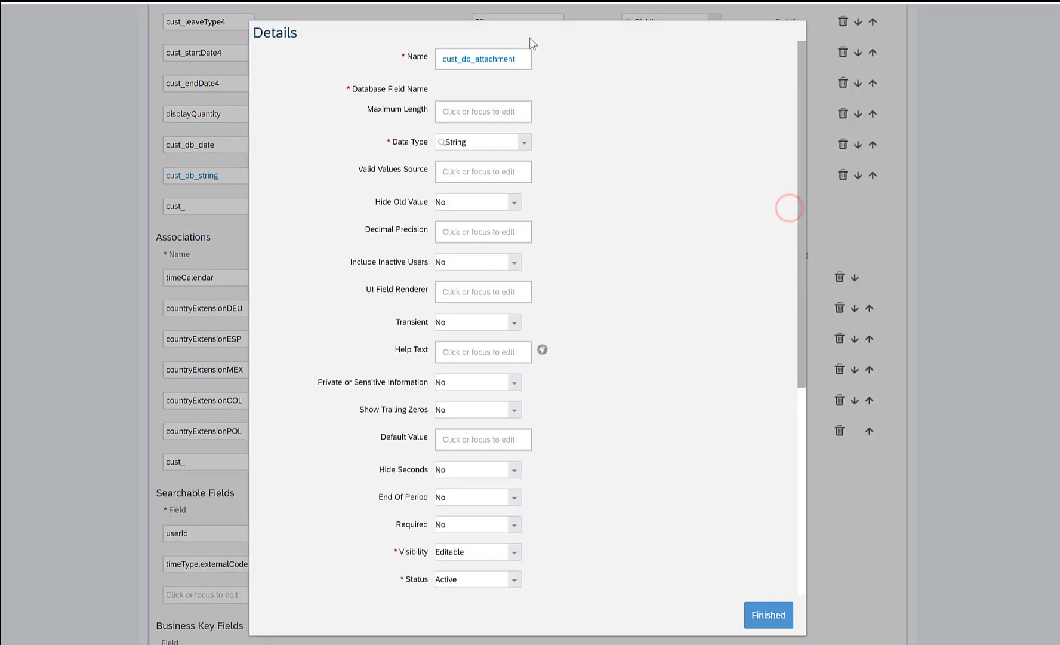
{"action": "left_click", "coordinate": [482, 58]}
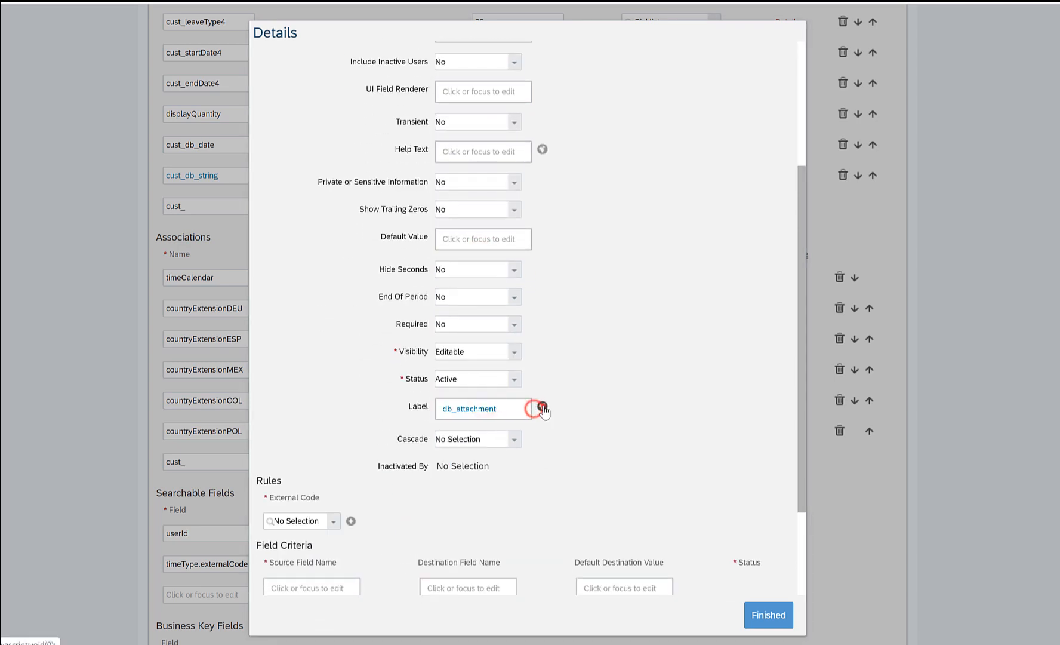
{"action": "left_click", "coordinate": [541, 408]}
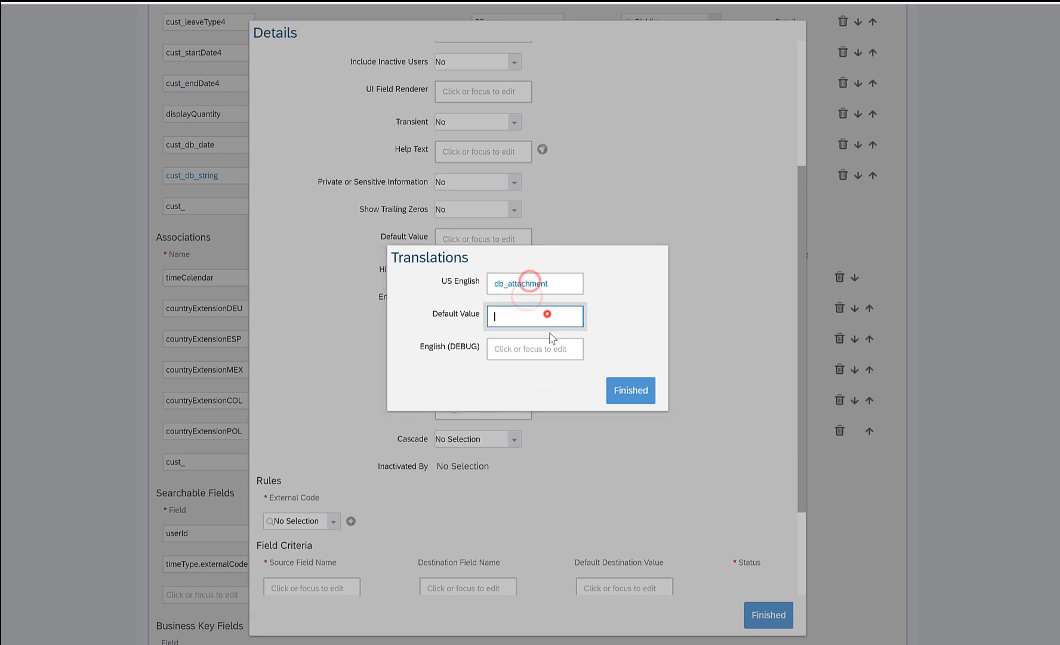
{"action": "left_click", "coordinate": [630, 390]}
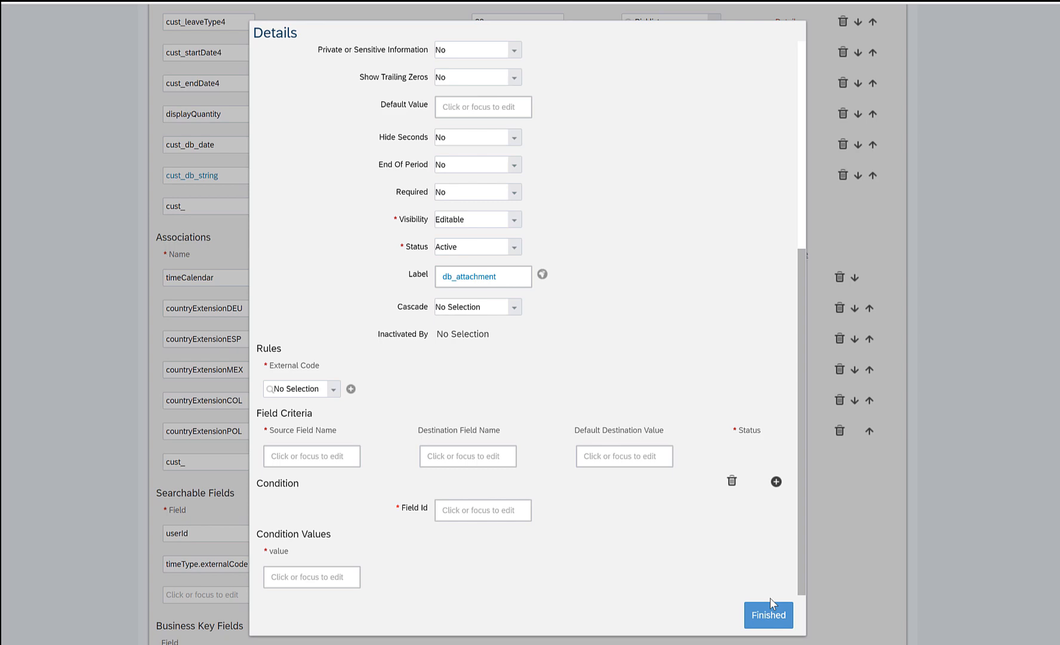
{"action": "left_click", "coordinate": [768, 613]}
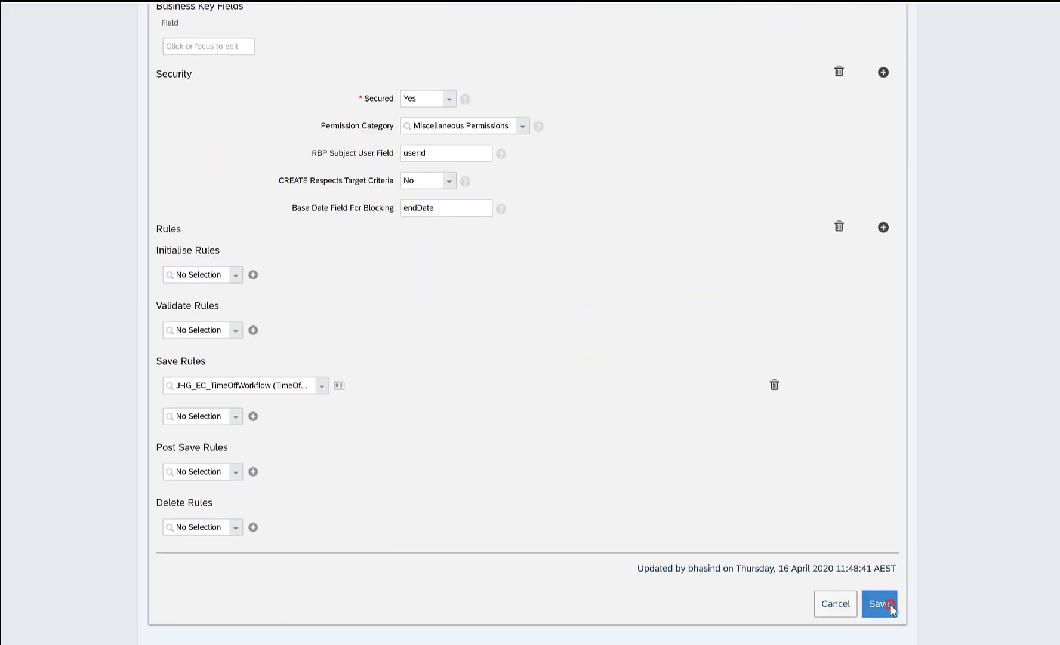
{"action": "left_click", "coordinate": [880, 603]}
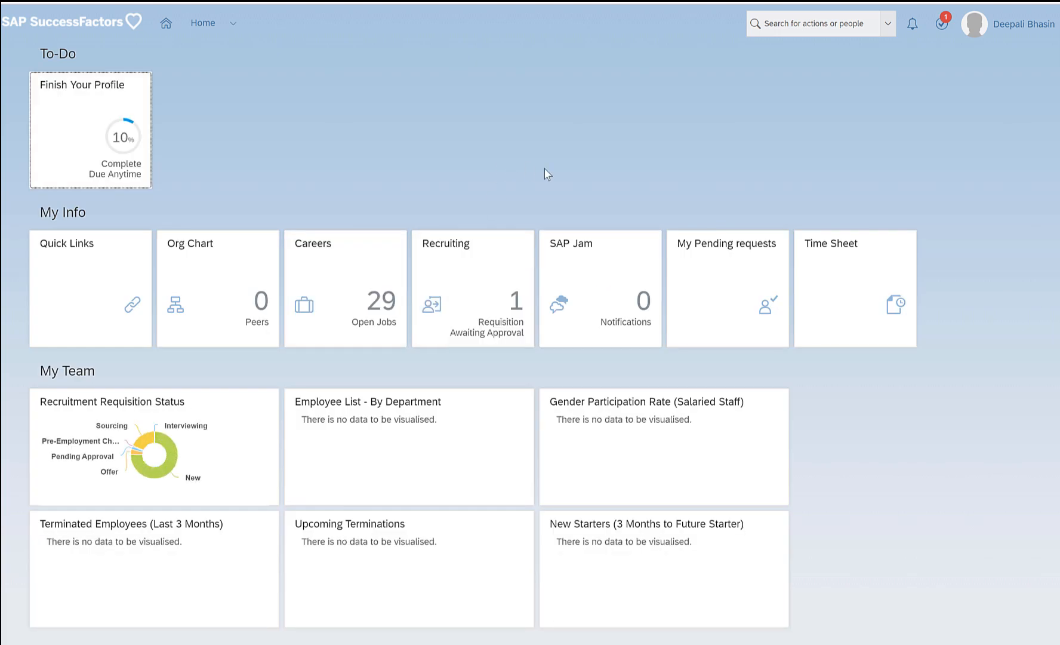
Search for the test employee and open their Time Information page with no time records
{"action": "scroll", "scroll_direction": "down", "scroll_amount": 3}
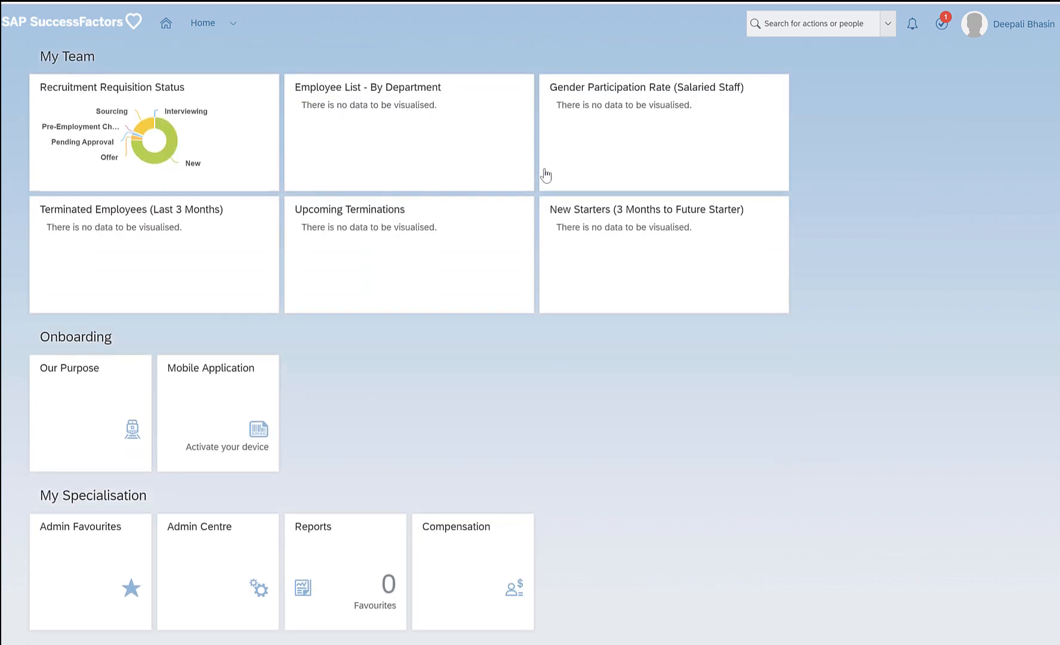
{"action": "scroll", "scroll_direction": "up", "scroll_amount": 3}
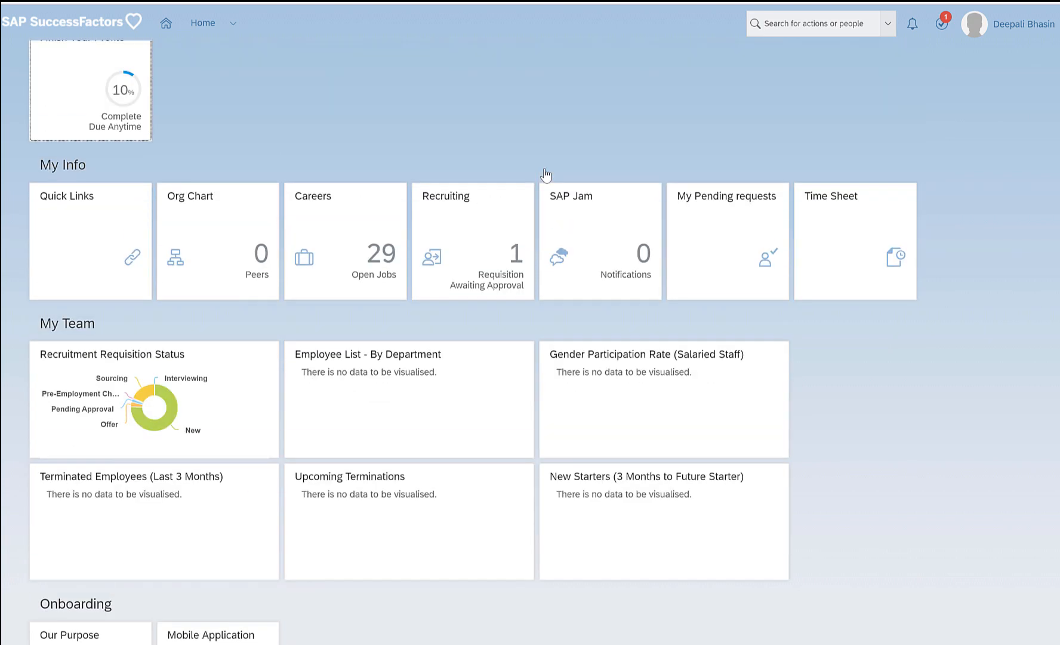
{"action": "mouse_move", "coordinate": [795, 23]}
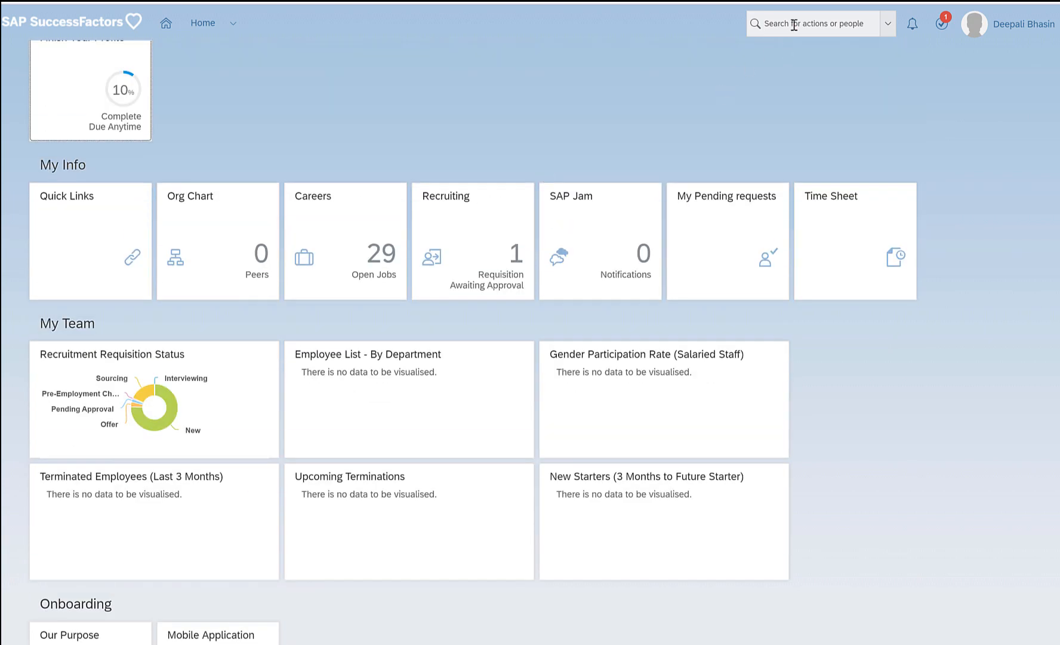
{"action": "left_click", "coordinate": [797, 24]}
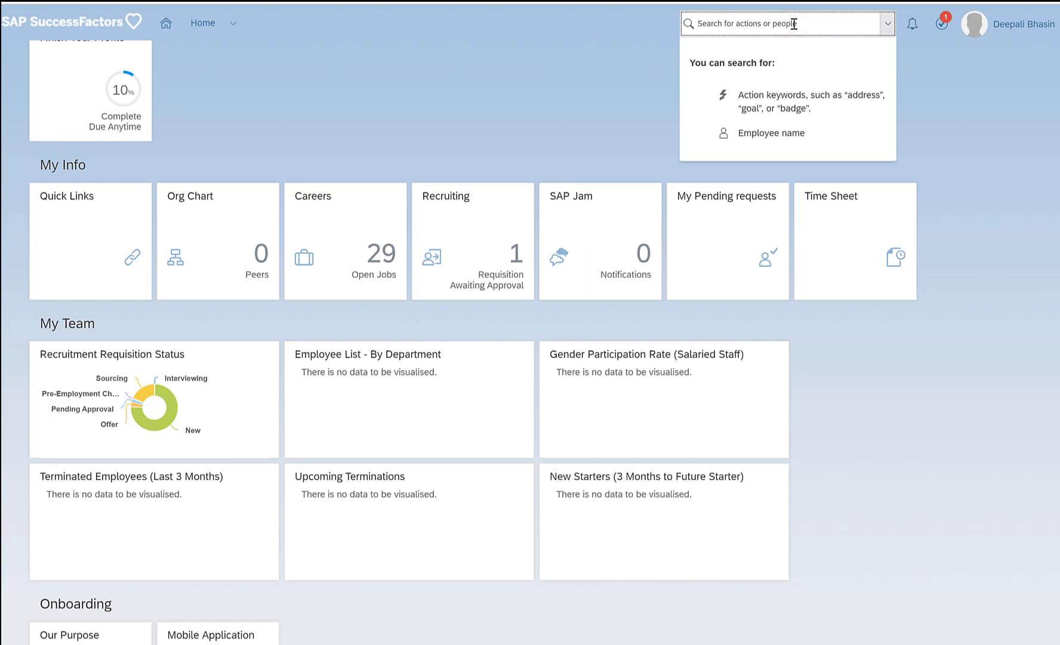
{"action": "type", "text": "test test"}
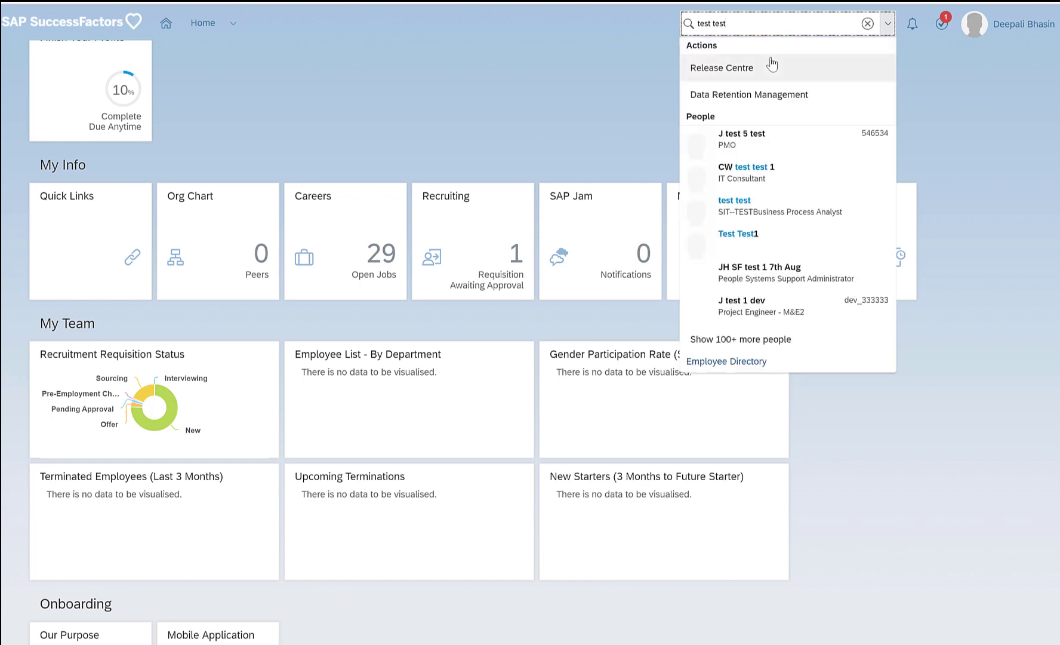
{"action": "left_click", "coordinate": [734, 200]}
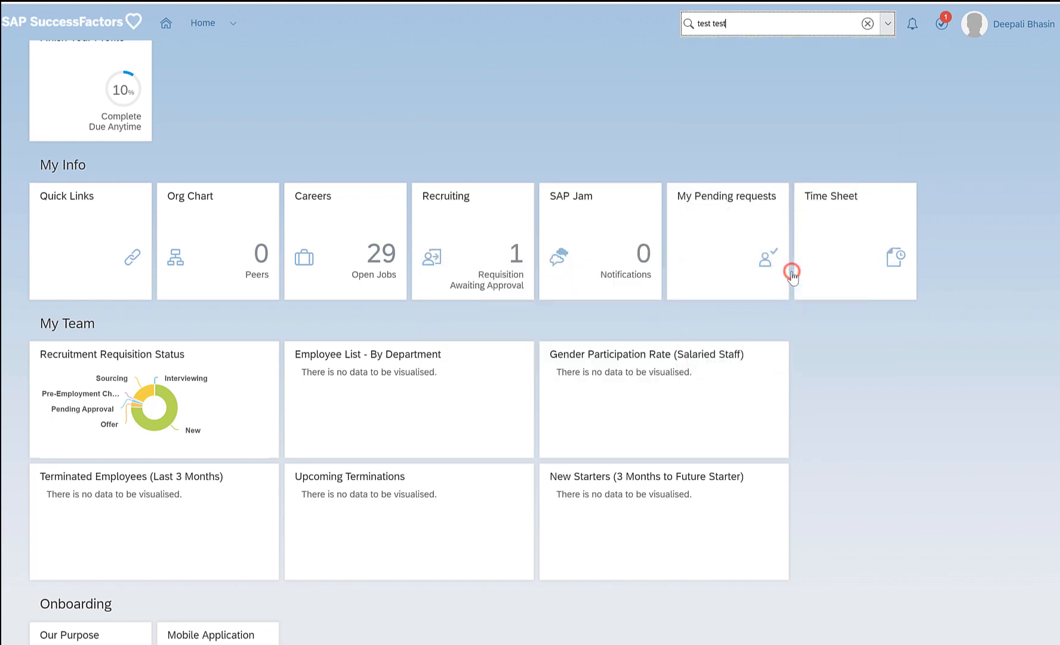
{"action": "left_click", "coordinate": [790, 272]}
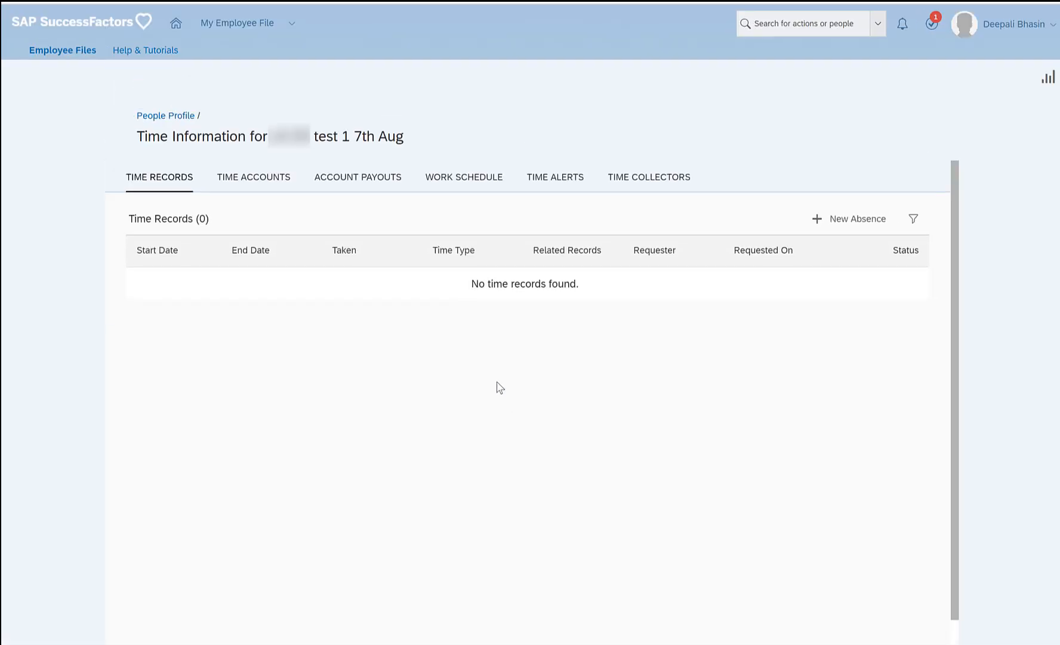
{"action": "left_click", "coordinate": [857, 218]}
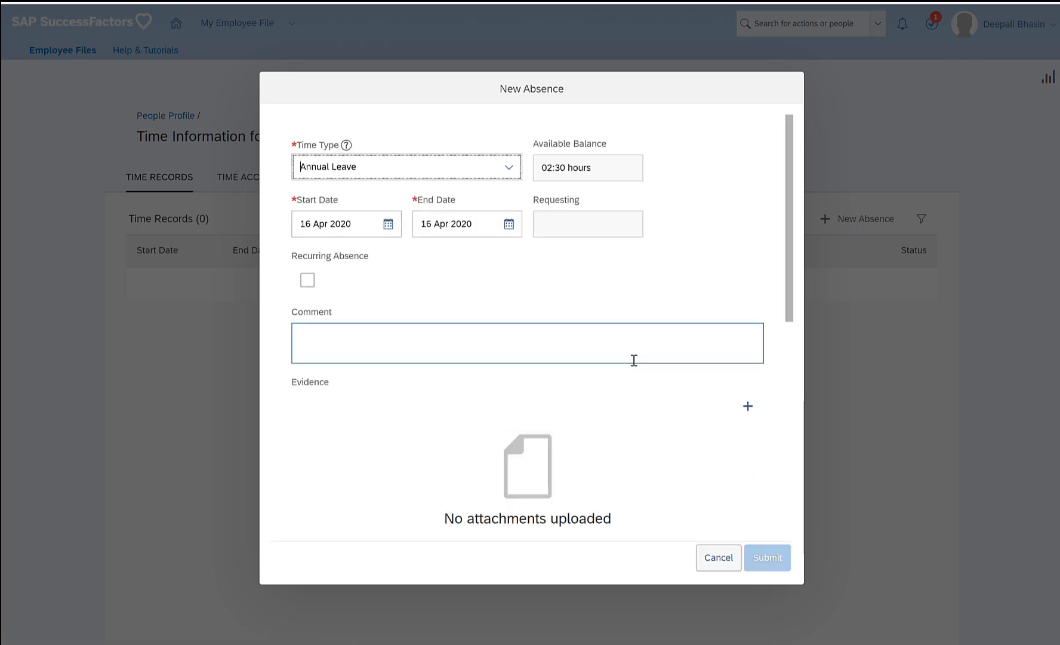
{"action": "scroll", "scroll_direction": "down", "scroll_amount": 3}
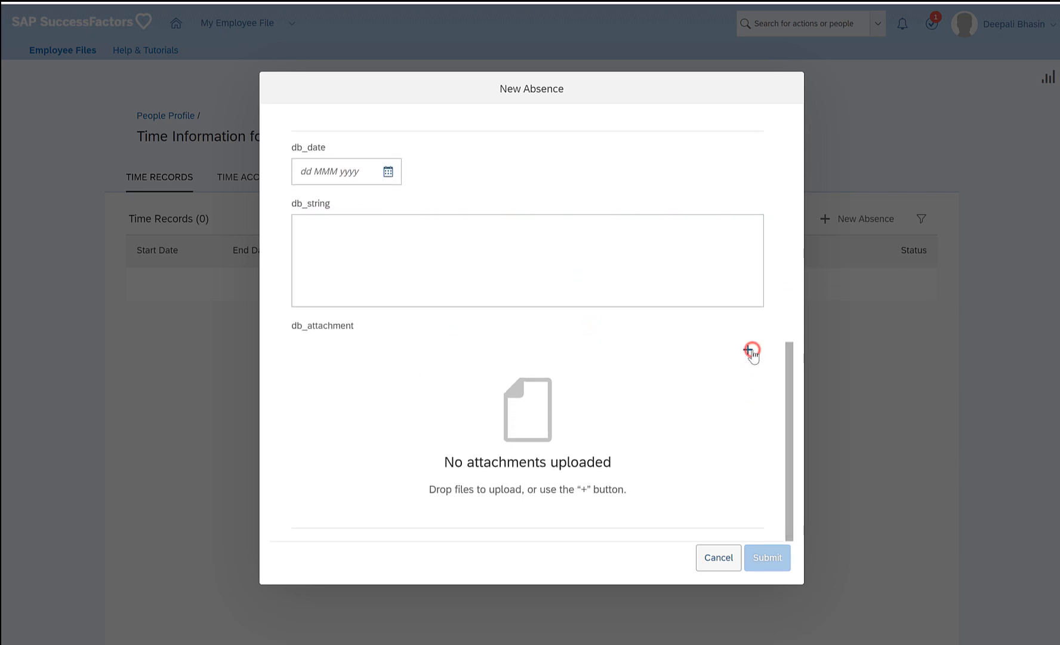
{"action": "left_click", "coordinate": [747, 350]}
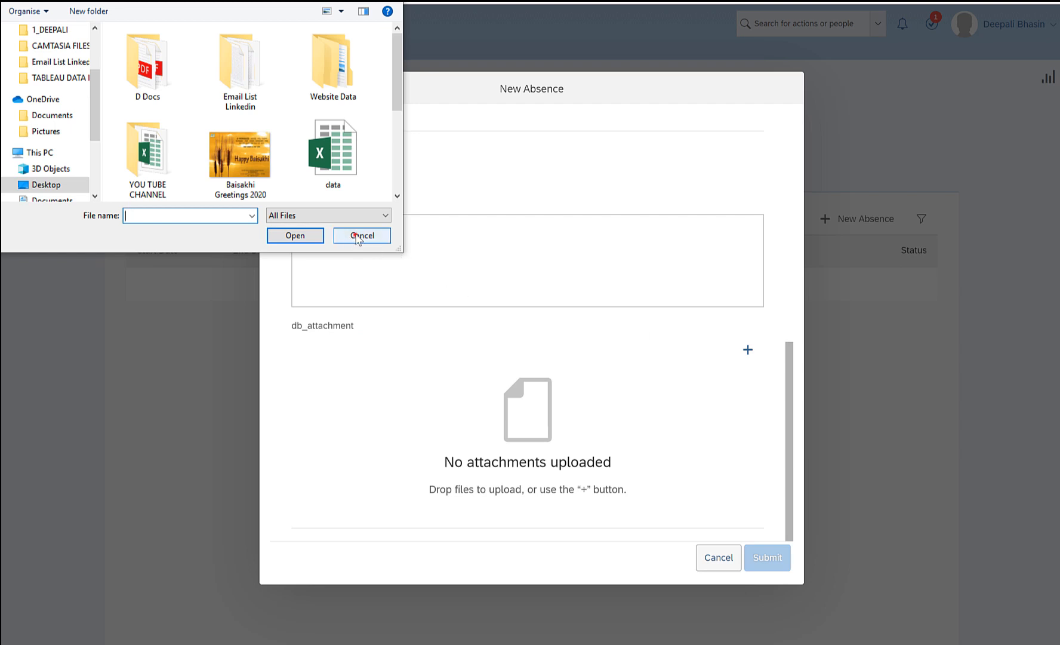
{"action": "left_click", "coordinate": [362, 235]}
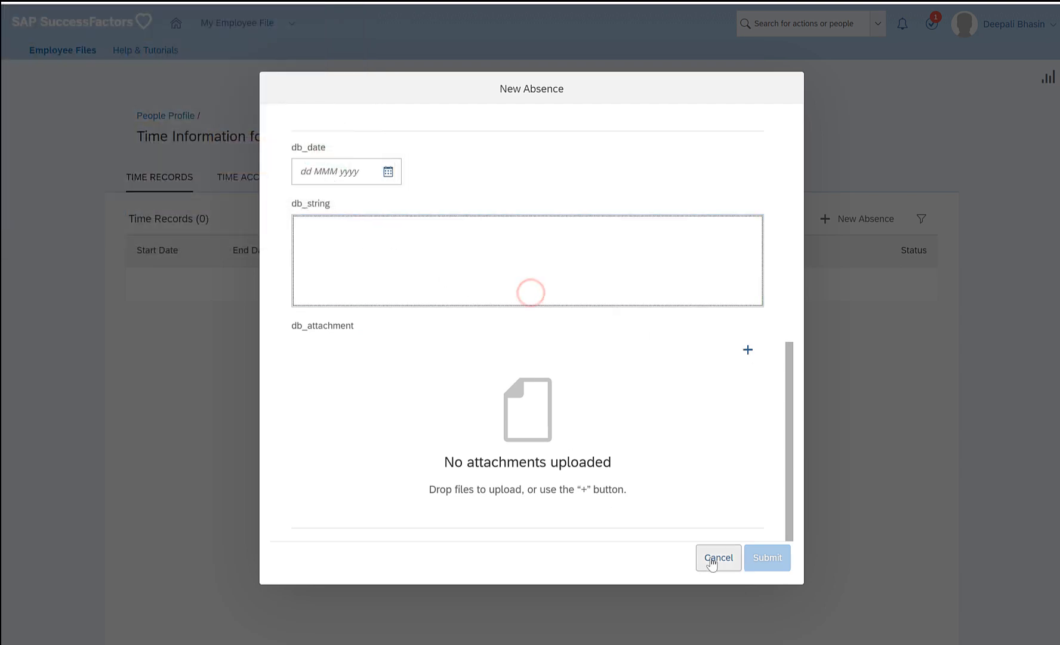
{"action": "left_click", "coordinate": [718, 558]}
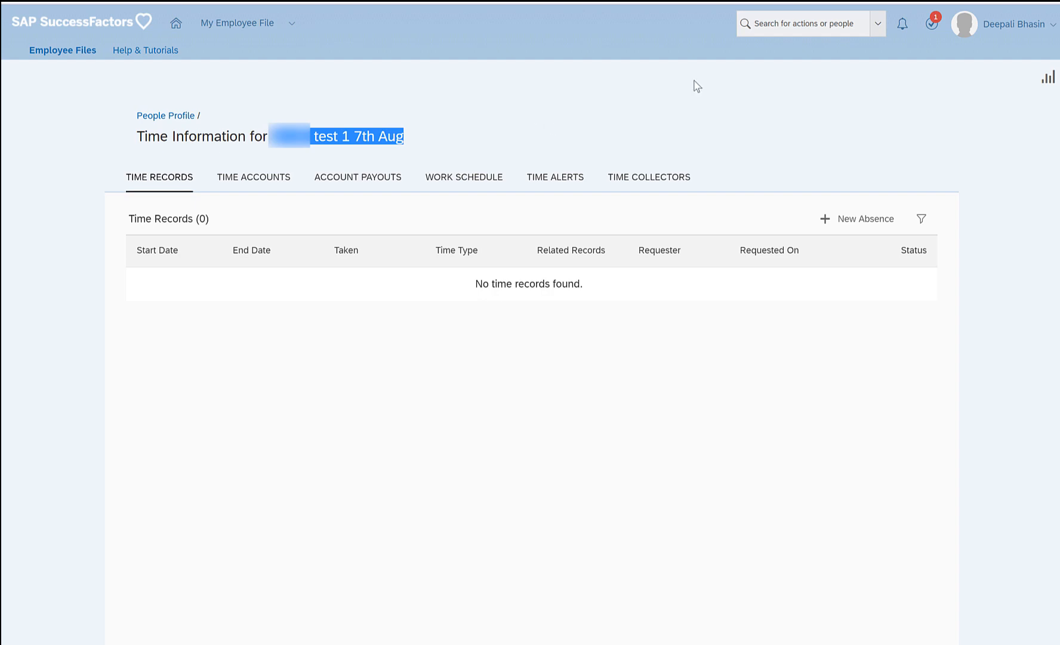
Proxy Now as the first matching test user from the account menu
{"action": "left_click", "coordinate": [1015, 24]}
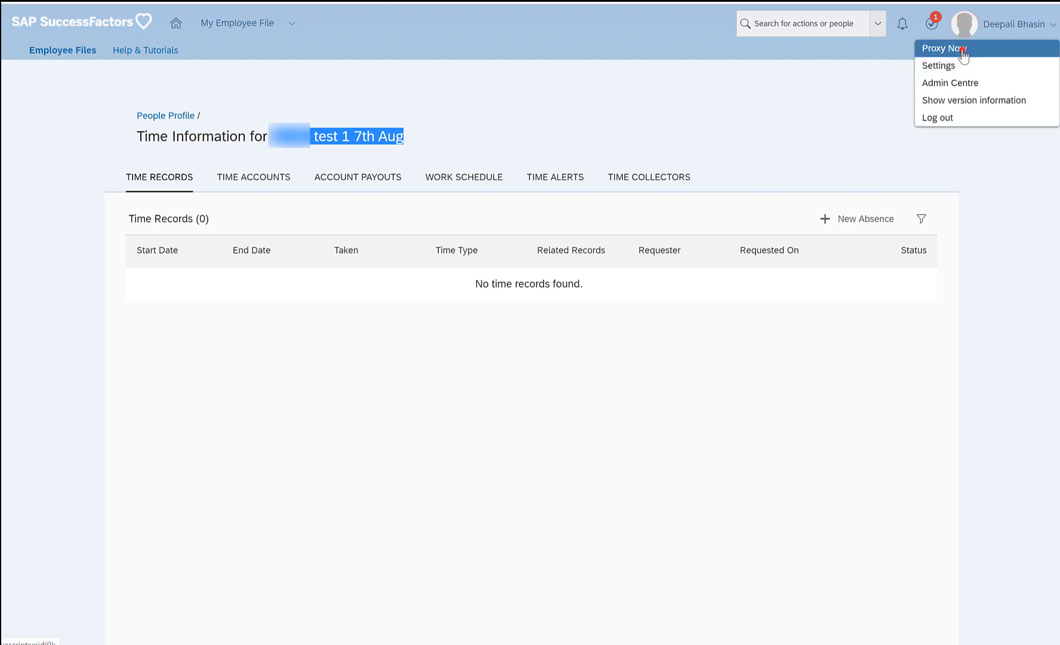
{"action": "left_click", "coordinate": [944, 48]}
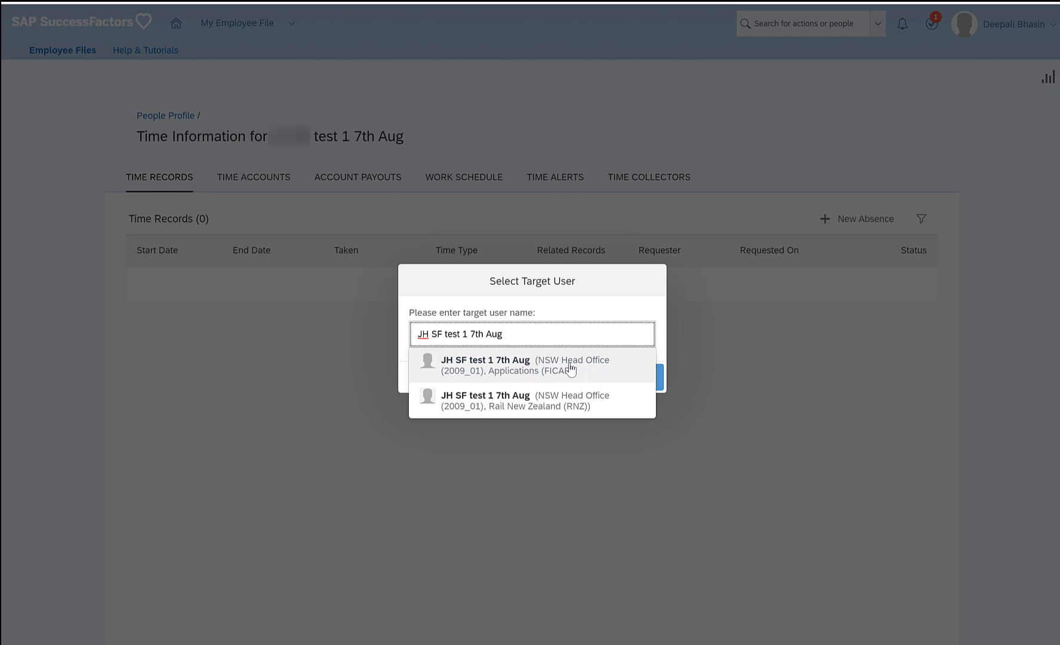
{"action": "left_click", "coordinate": [509, 364]}
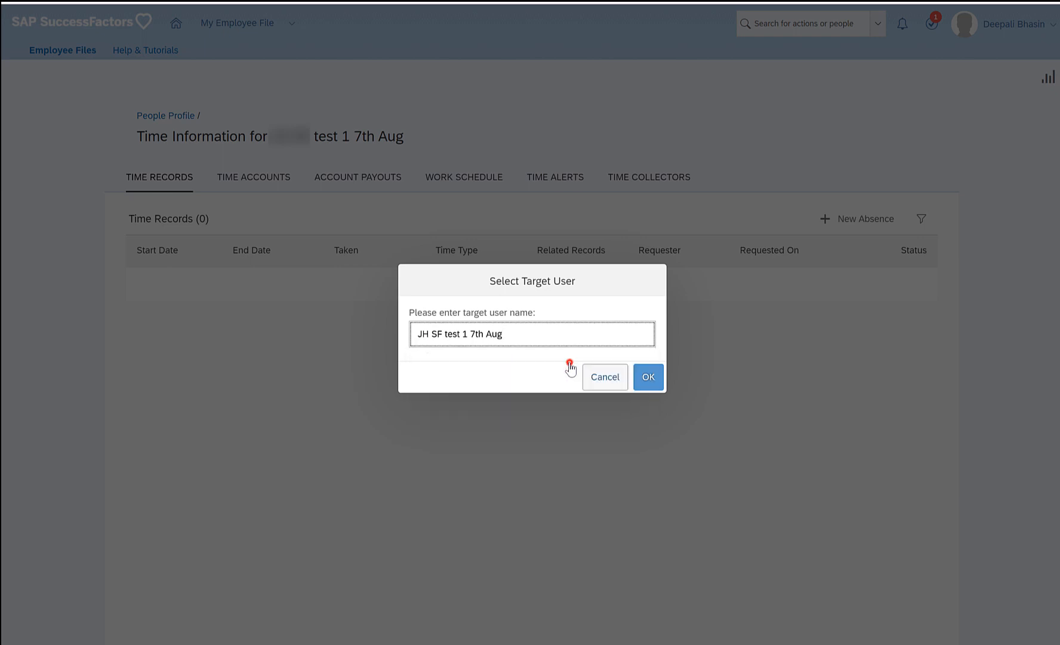
{"action": "left_click", "coordinate": [648, 376]}
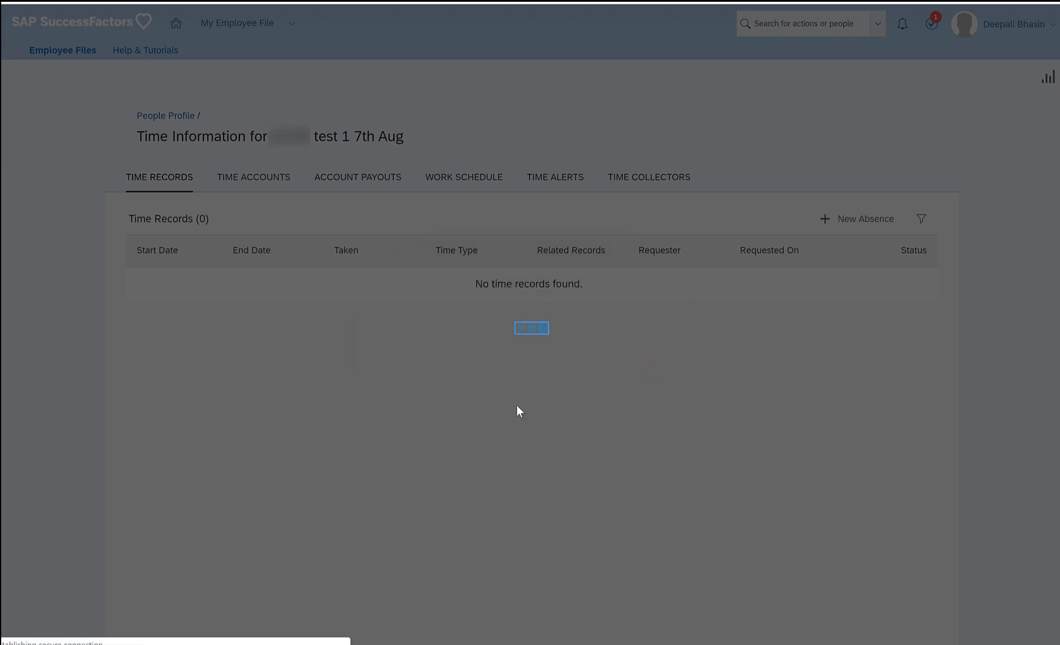
{"action": "mouse_move", "coordinate": [530, 402]}
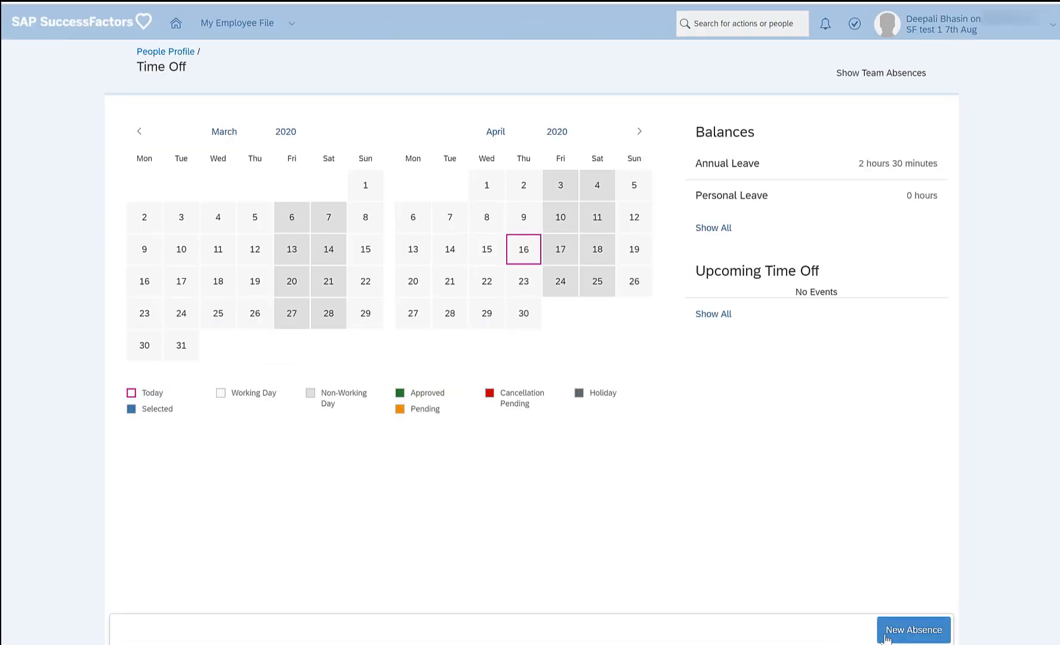
{"action": "mouse_move", "coordinate": [830, 376]}
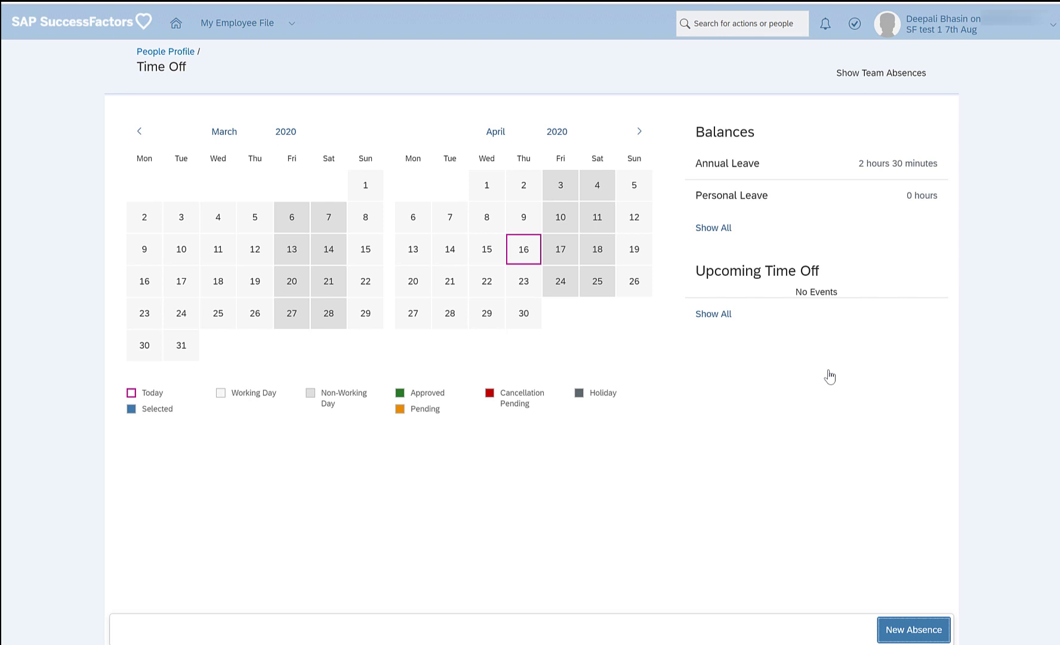
Start a New Absence and scroll to the empty db_date, db_string and db_attachment fields
{"action": "left_click", "coordinate": [912, 630]}
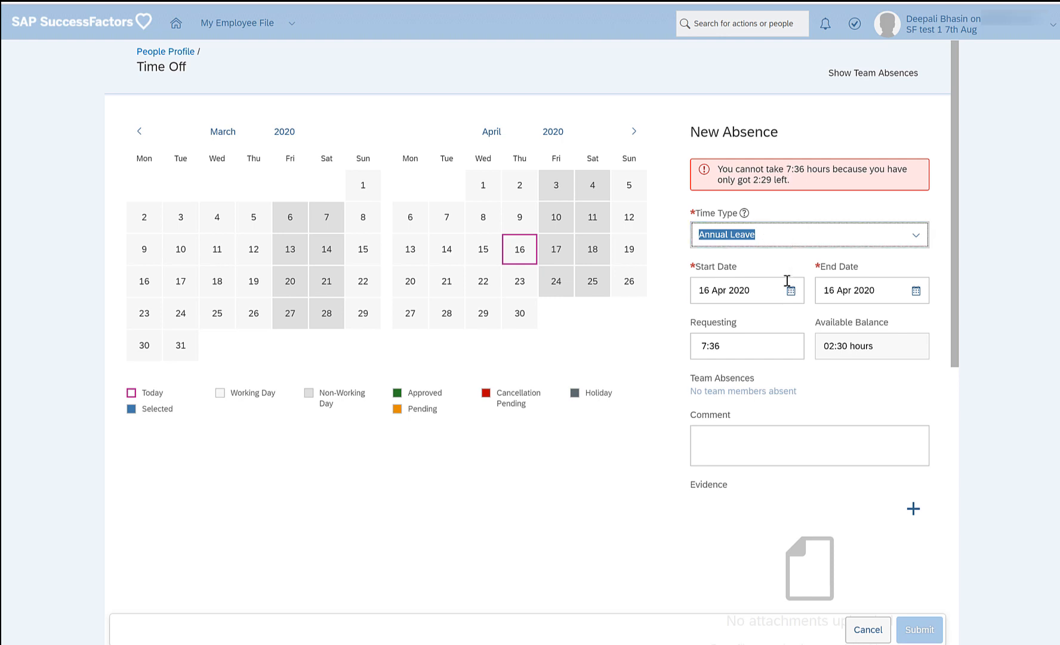
{"action": "scroll", "scroll_direction": "down", "scroll_amount": 3}
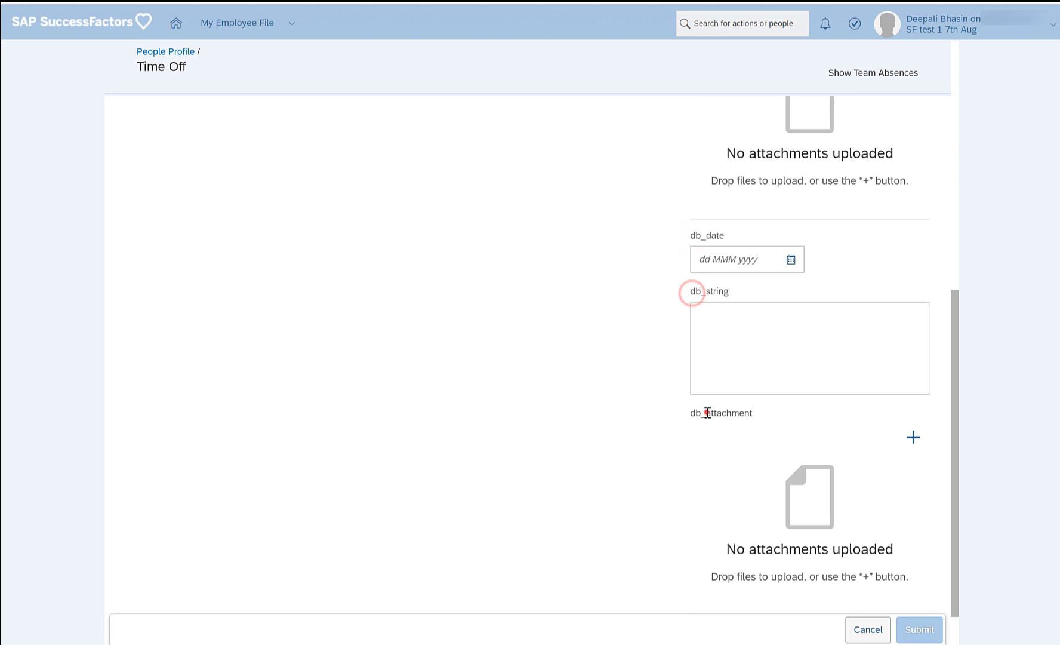
{"action": "left_click", "coordinate": [809, 348]}
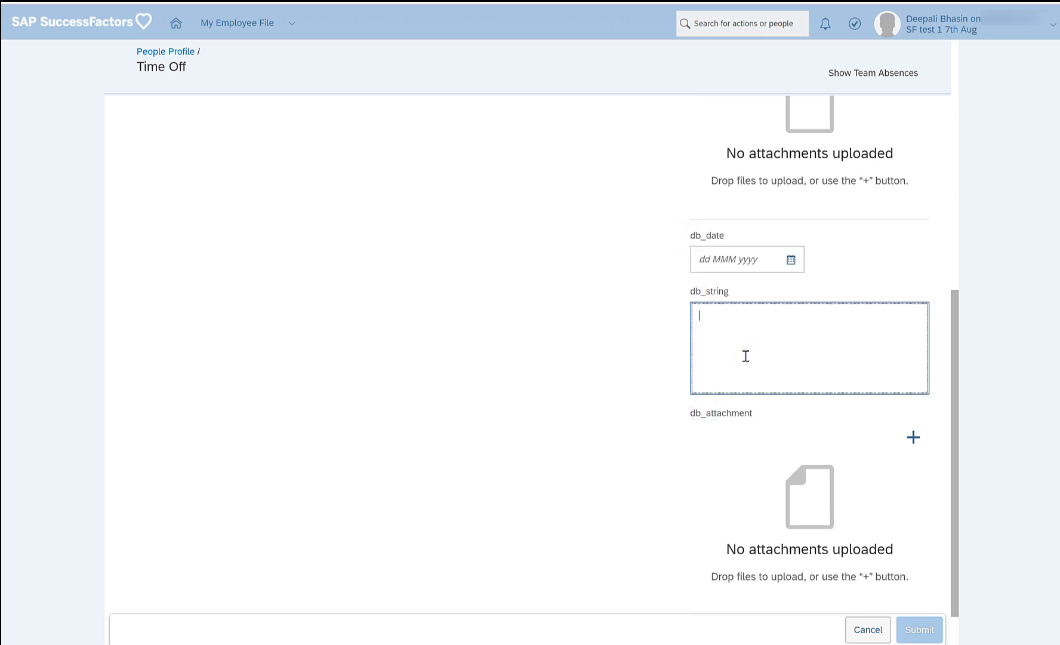
{"action": "scroll", "scroll_direction": "down", "scroll_amount": 3}
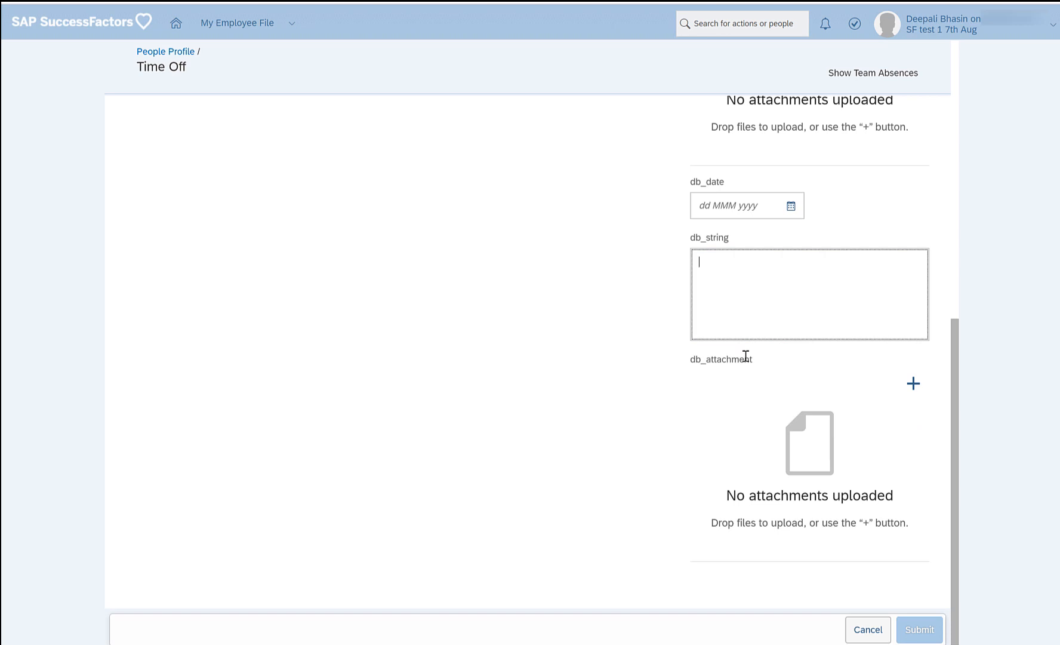
{"action": "mouse_move", "coordinate": [530, 381]}
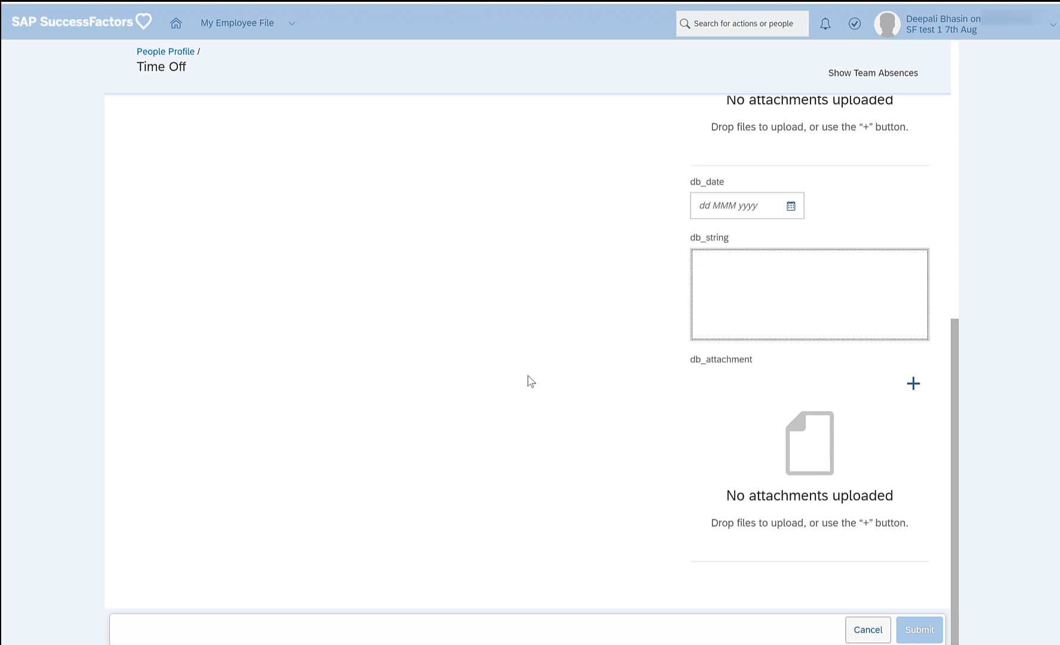
{"action": "left_click", "coordinate": [809, 294]}
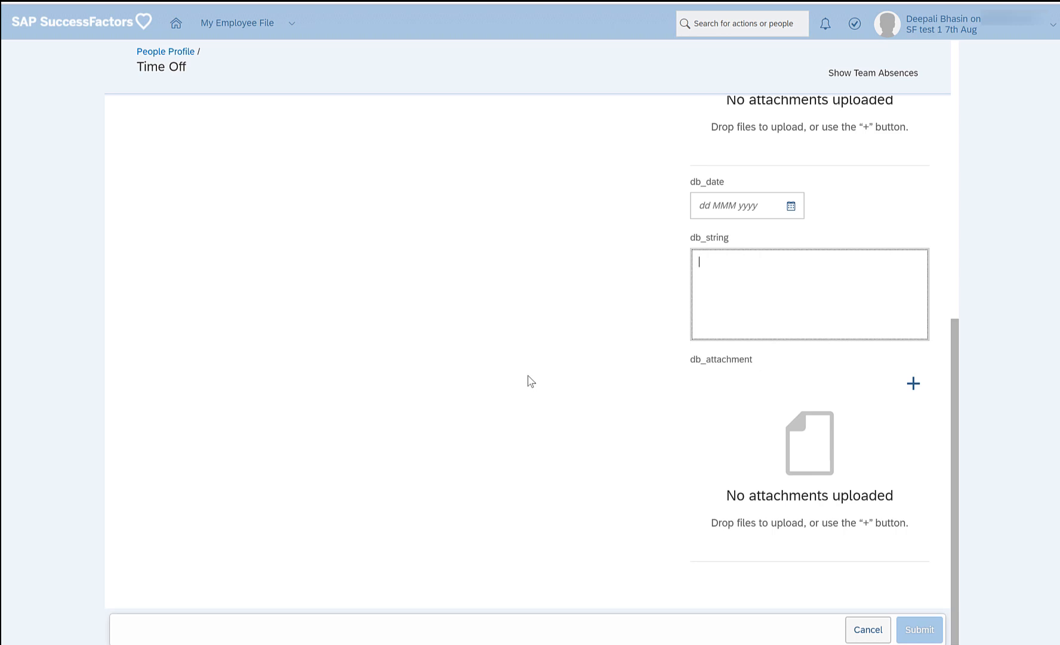